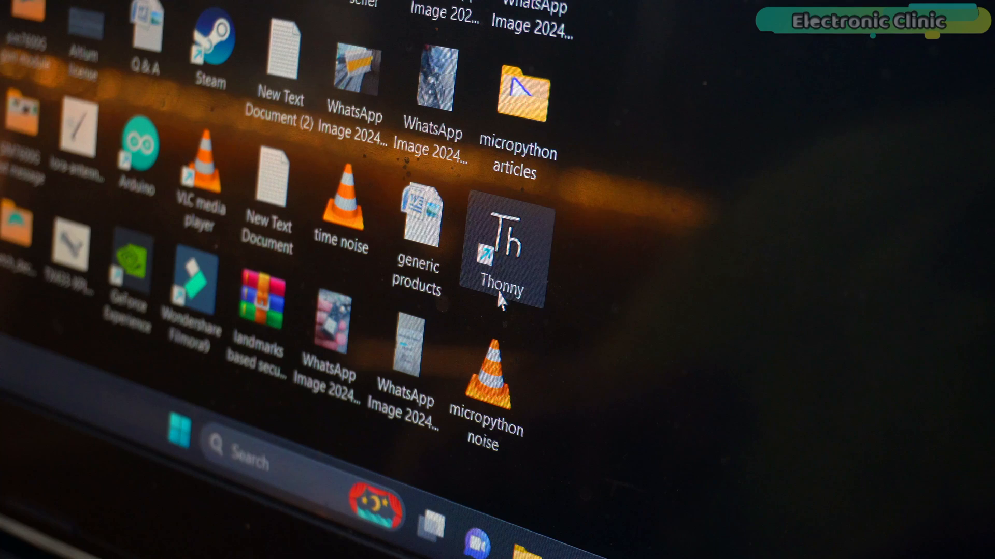
Step: Launch Thonny and pick ESP32 family with the ESP32_GENERIC-20240222-v1.22.2.bin firmware file
{"action": "double_click", "coordinate": [501, 254]}
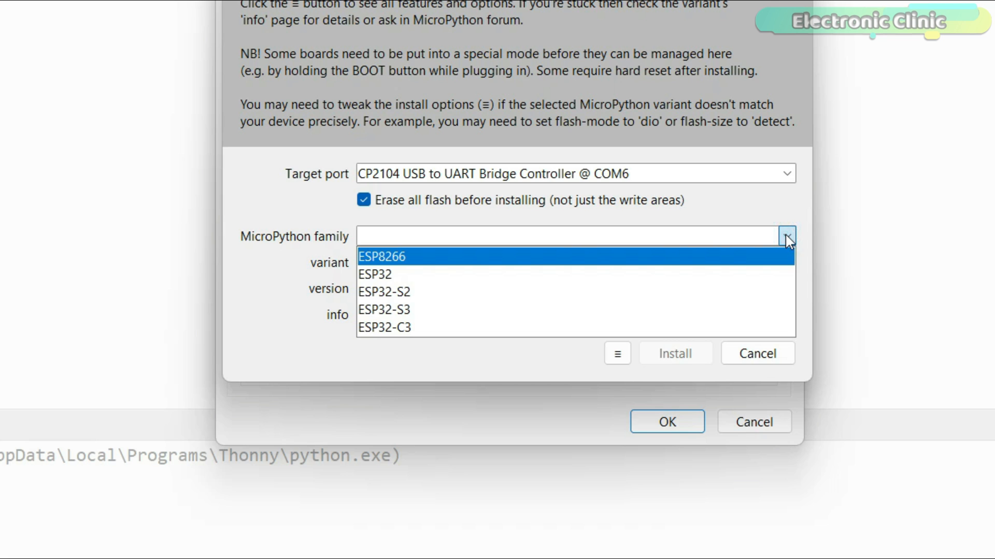
{"action": "left_click", "coordinate": [375, 273]}
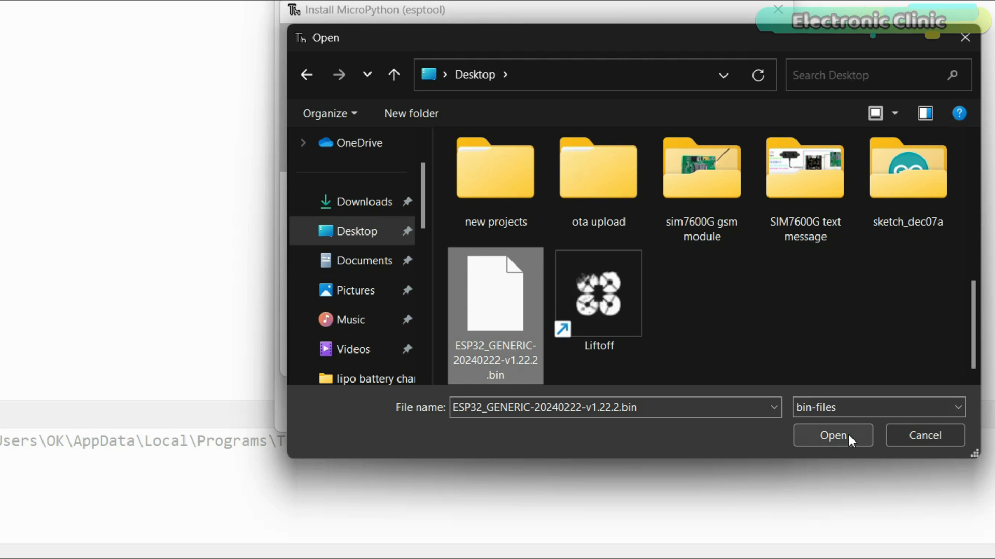
{"action": "left_click", "coordinate": [832, 436]}
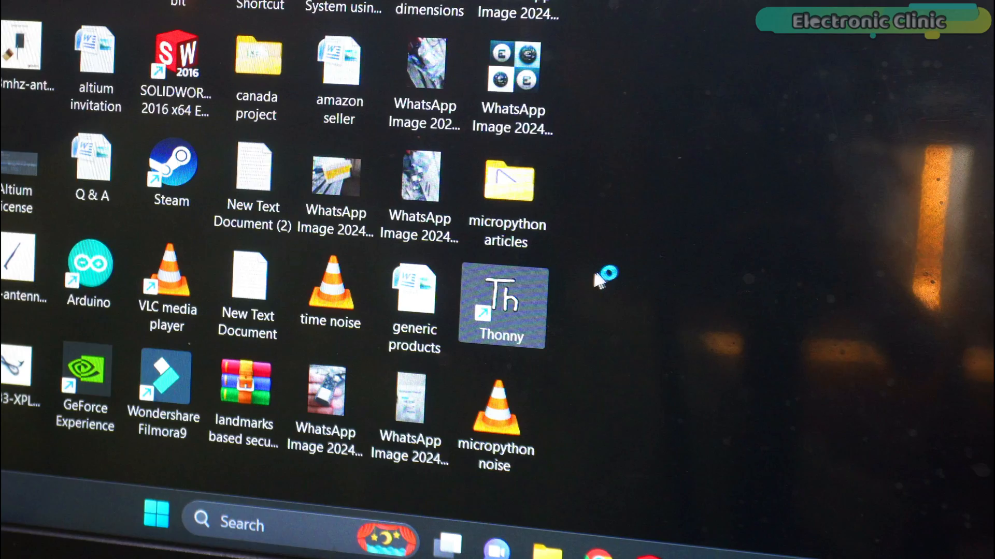
Step: Start Thonny from the desktop icon so an empty untitled script opens
{"action": "double_click", "coordinate": [501, 305]}
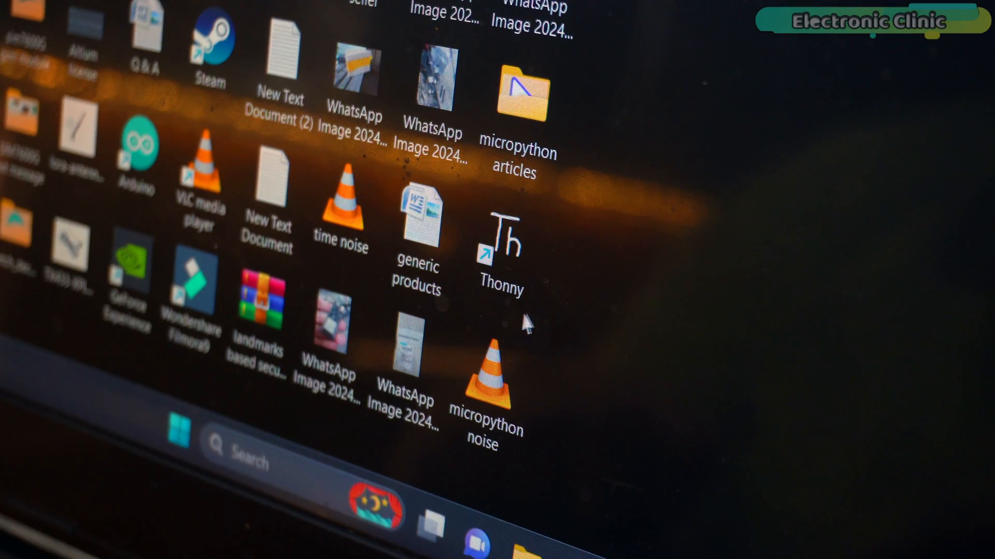
{"action": "left_click", "coordinate": [501, 248]}
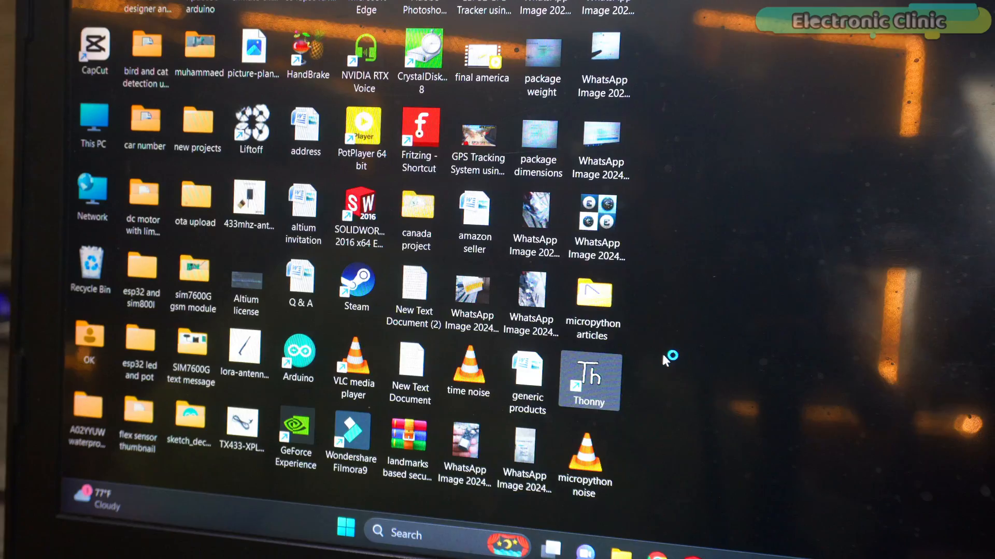
{"action": "double_click", "coordinate": [589, 379]}
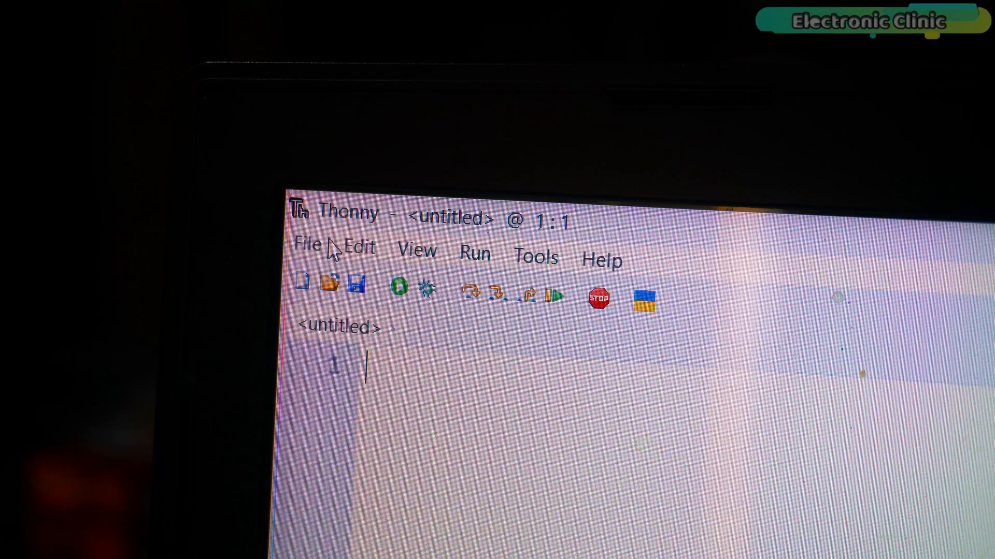
{"action": "mouse_move", "coordinate": [460, 245]}
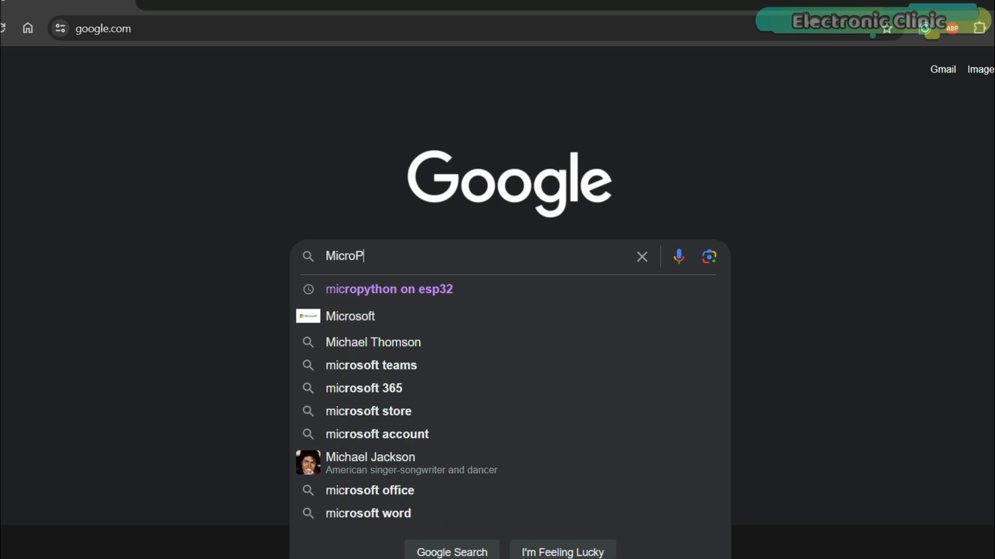
Step: Search for MicroPython.org esp32 and scroll the ESP32 download page's installation instructions
{"action": "type", "text": "ython."}
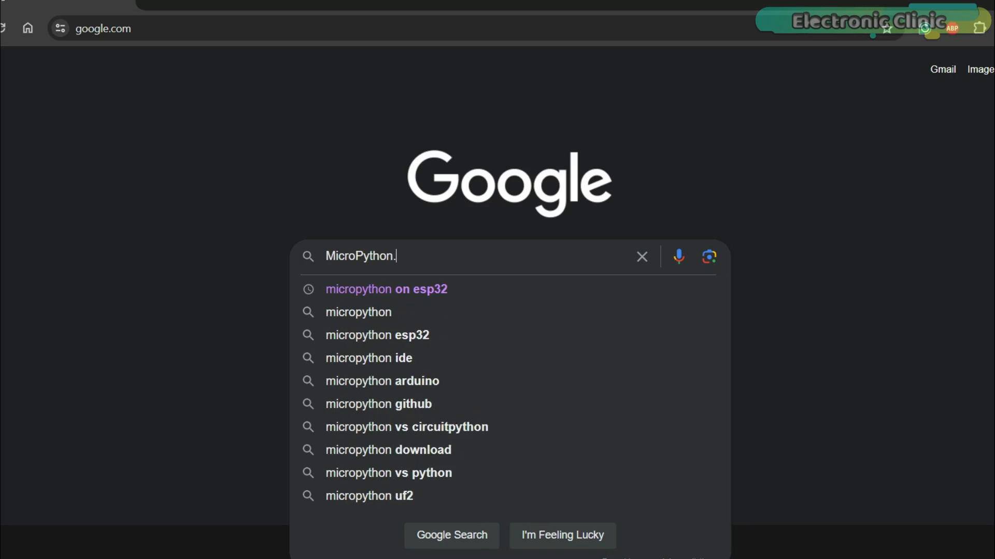
{"action": "type", "text": "org esp32"}
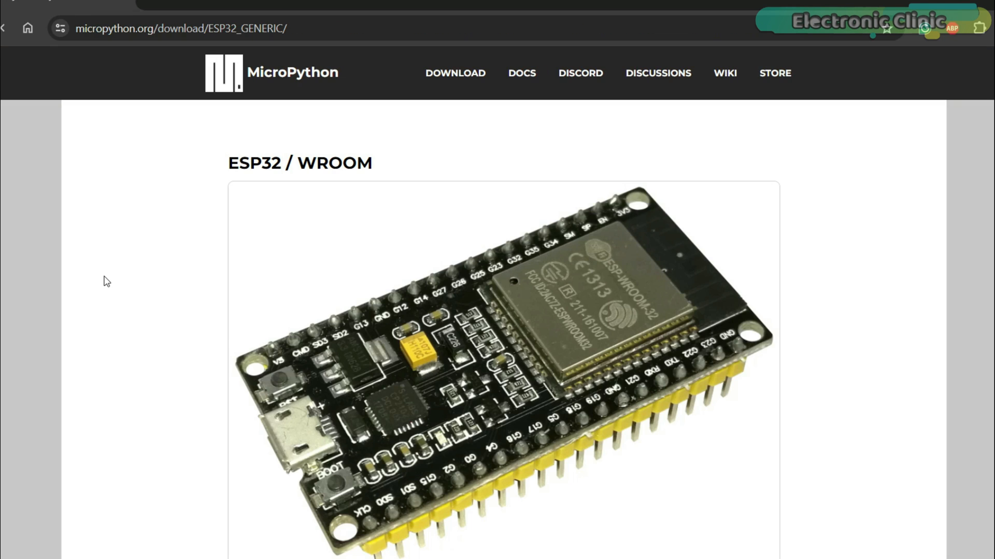
{"action": "scroll", "scroll_direction": "down", "scroll_amount": 3}
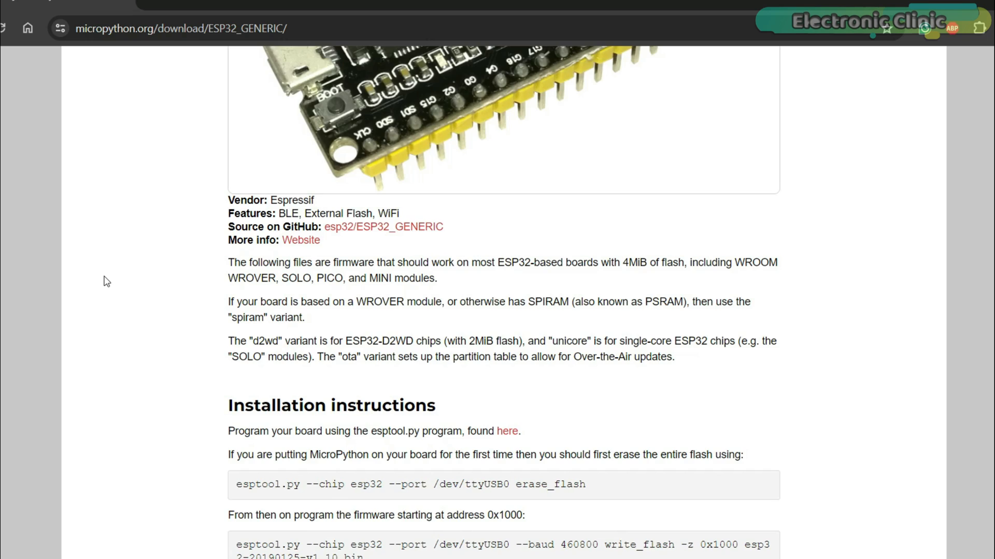
{"action": "scroll", "scroll_direction": "down", "scroll_amount": 3}
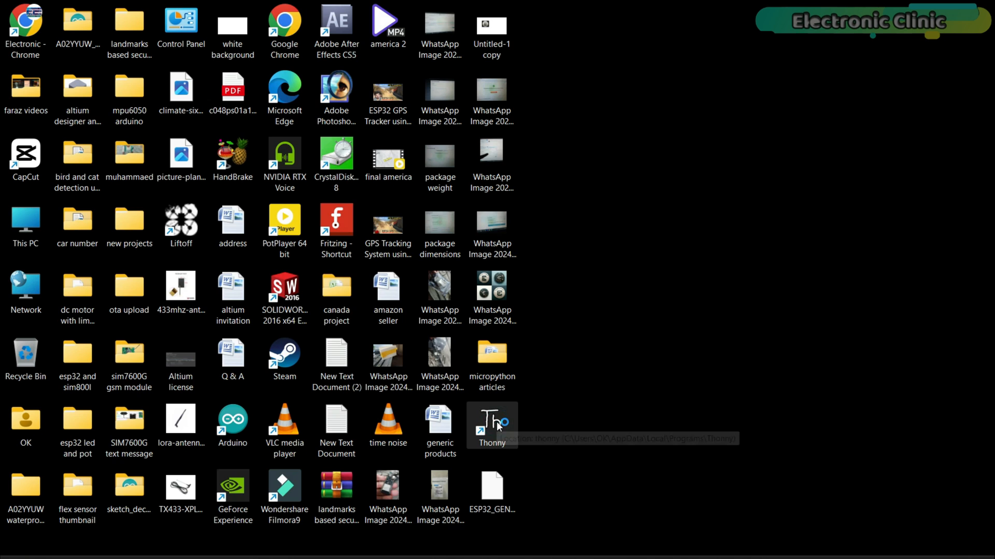
{"action": "mouse_move", "coordinate": [491, 425]}
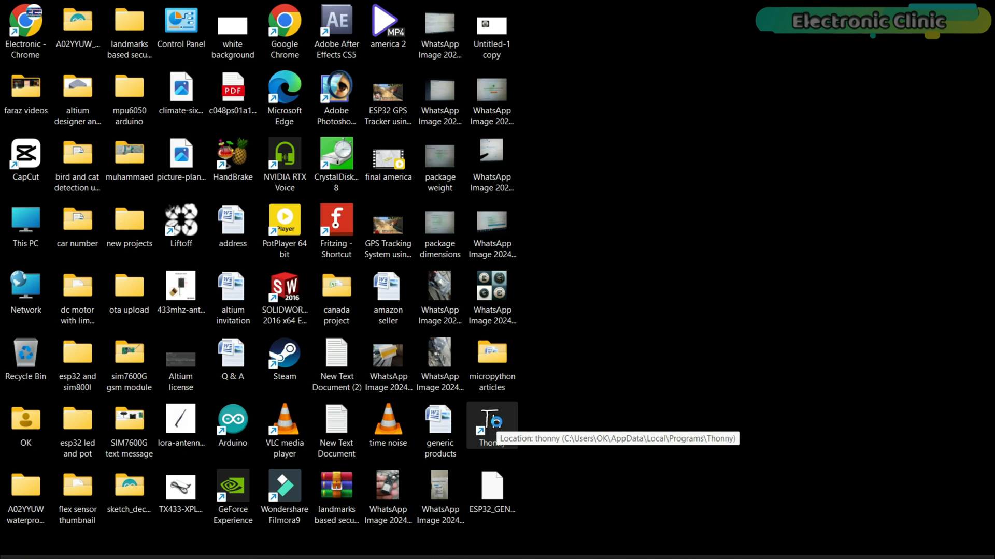
Step: Reopen Thonny from the desktop and maximize its window
{"action": "double_click", "coordinate": [491, 420]}
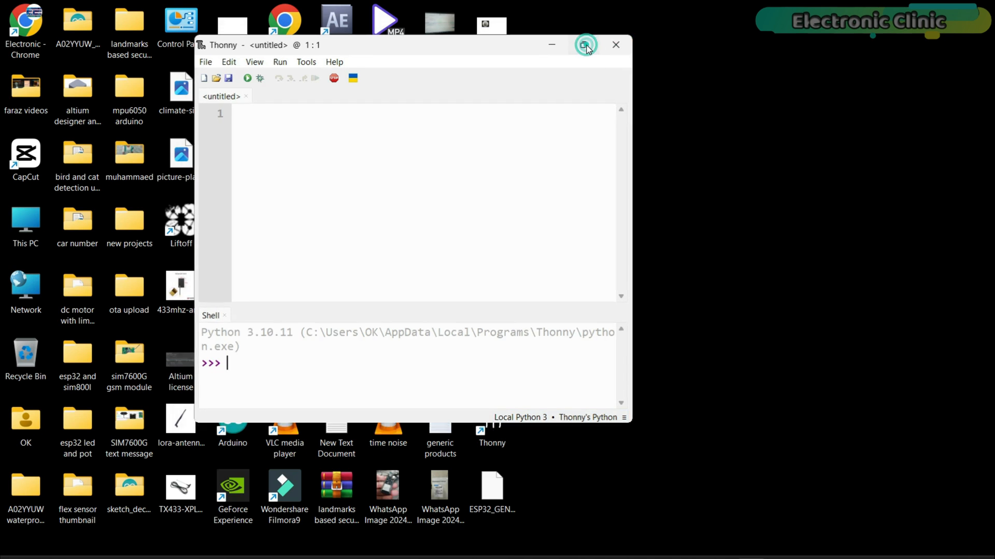
{"action": "left_click", "coordinate": [584, 44]}
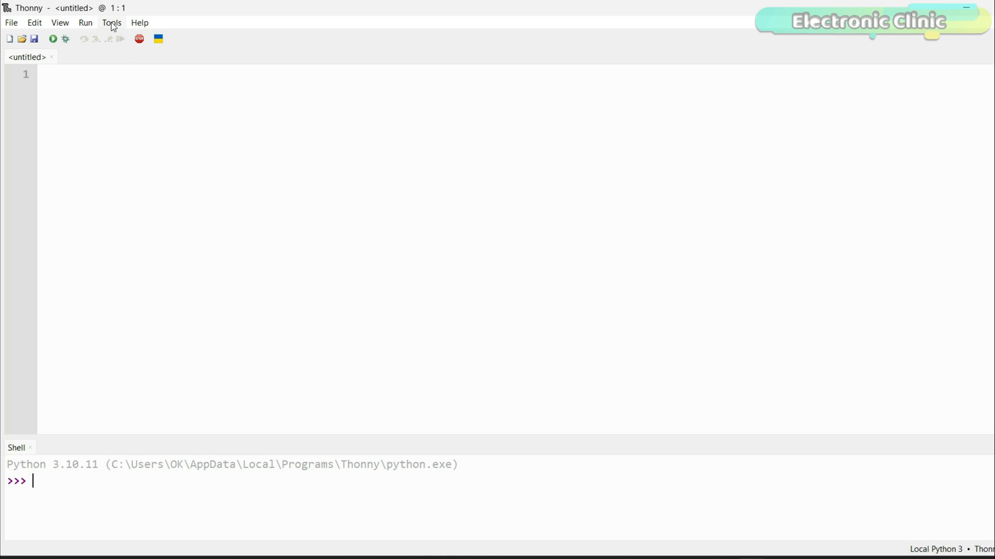
{"action": "left_click", "coordinate": [110, 22]}
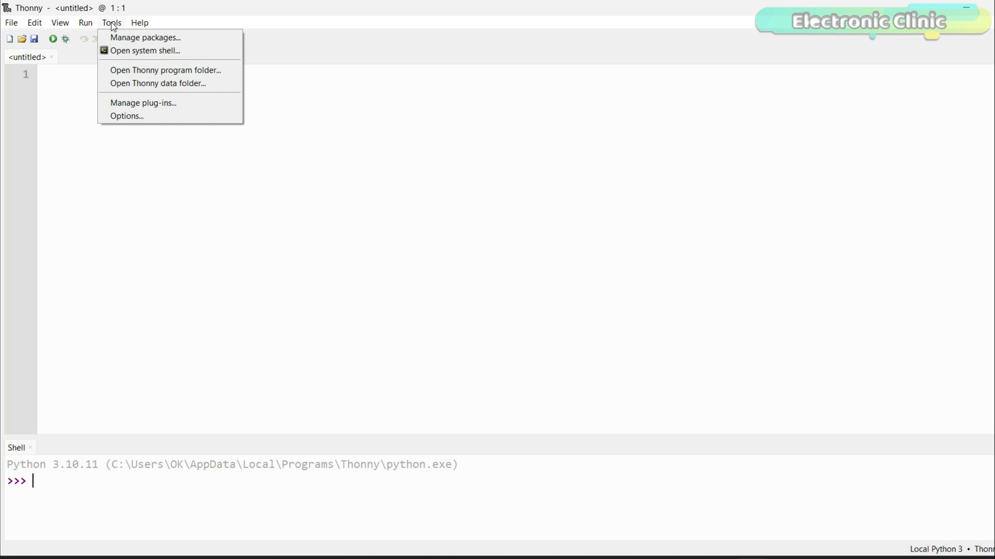
{"action": "left_click", "coordinate": [143, 103]}
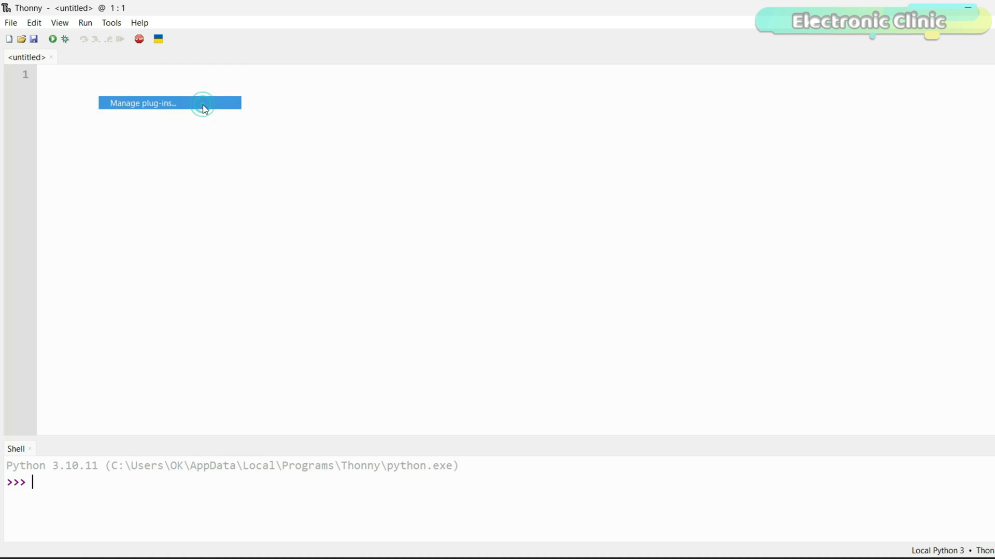
{"action": "left_click", "coordinate": [142, 103]}
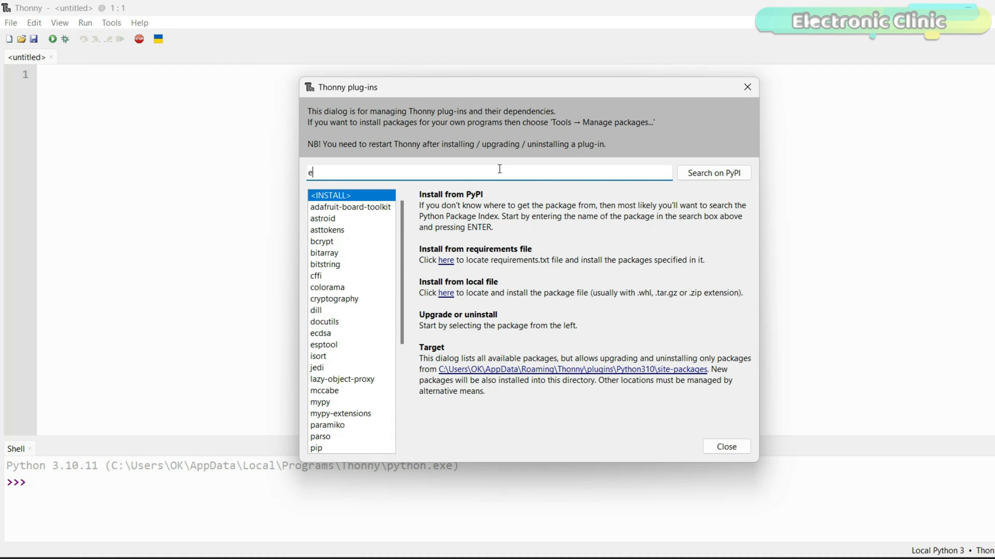
{"action": "type", "text": "sptool"}
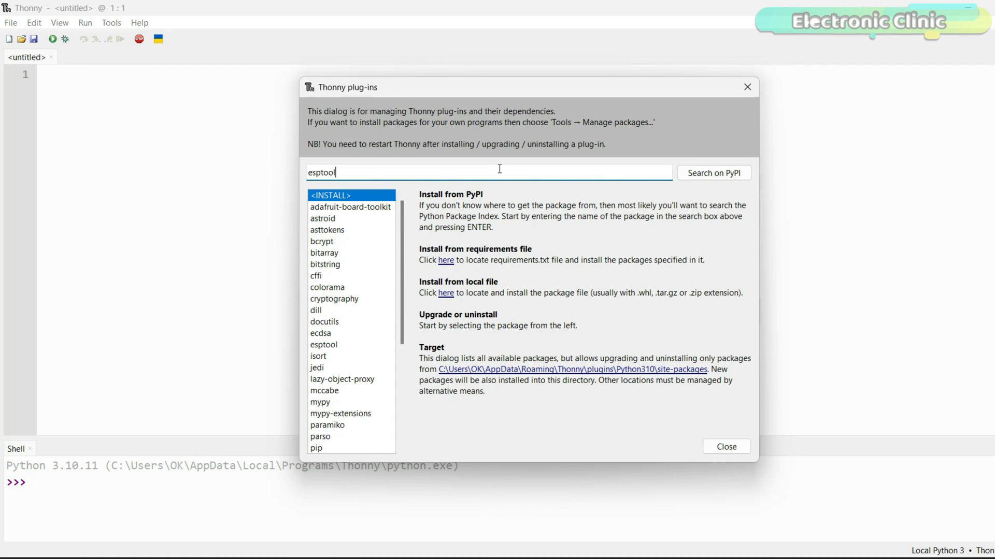
{"action": "left_click", "coordinate": [712, 173]}
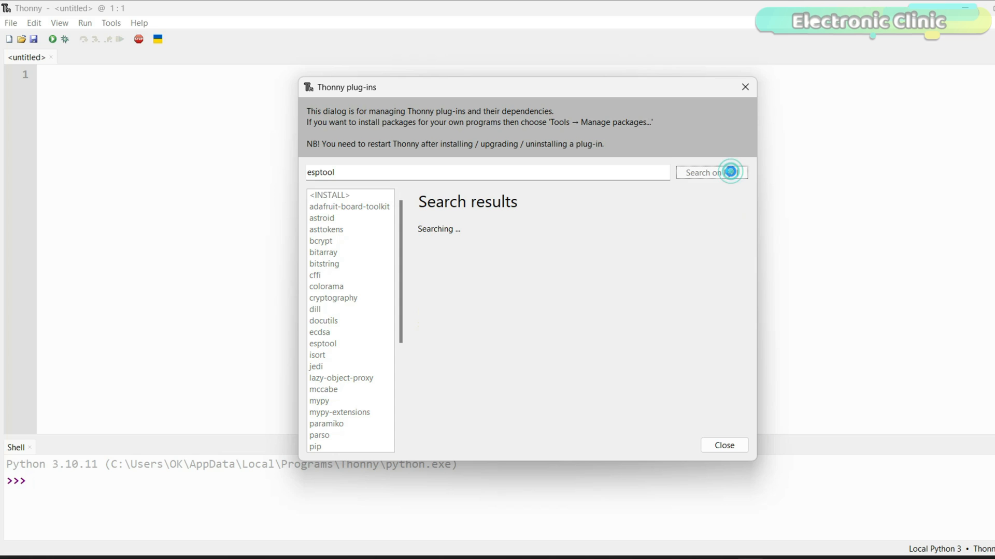
{"action": "left_click", "coordinate": [710, 172]}
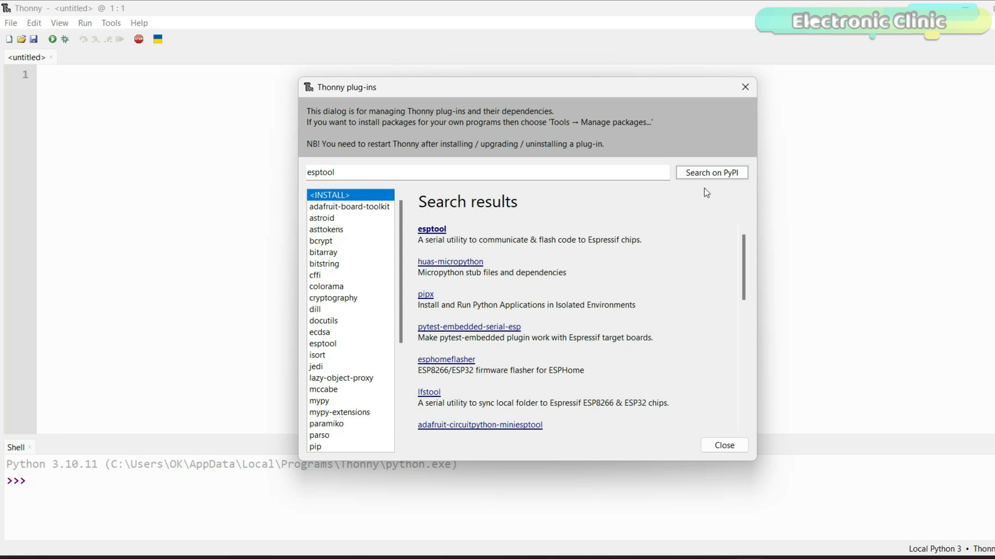
{"action": "left_click", "coordinate": [431, 228]}
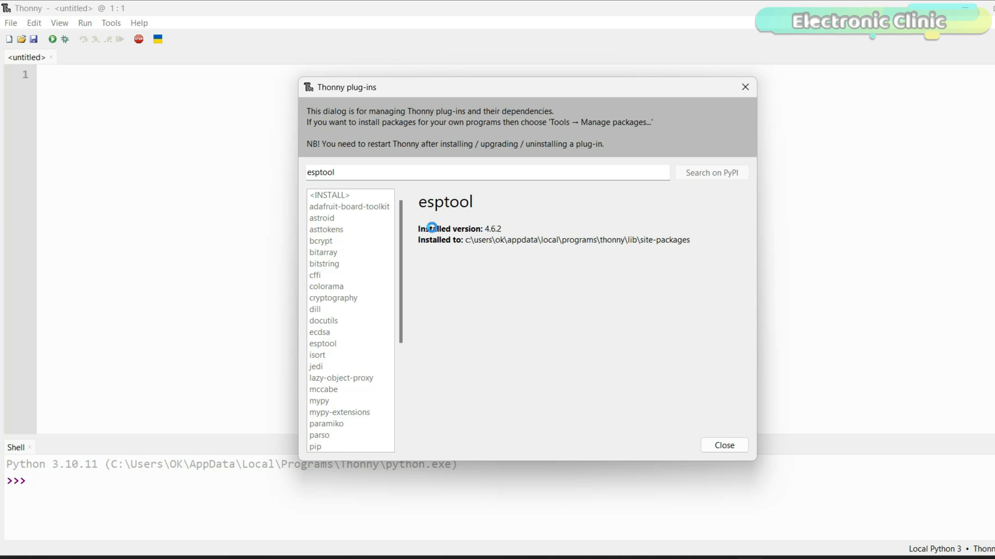
{"action": "left_click", "coordinate": [323, 343]}
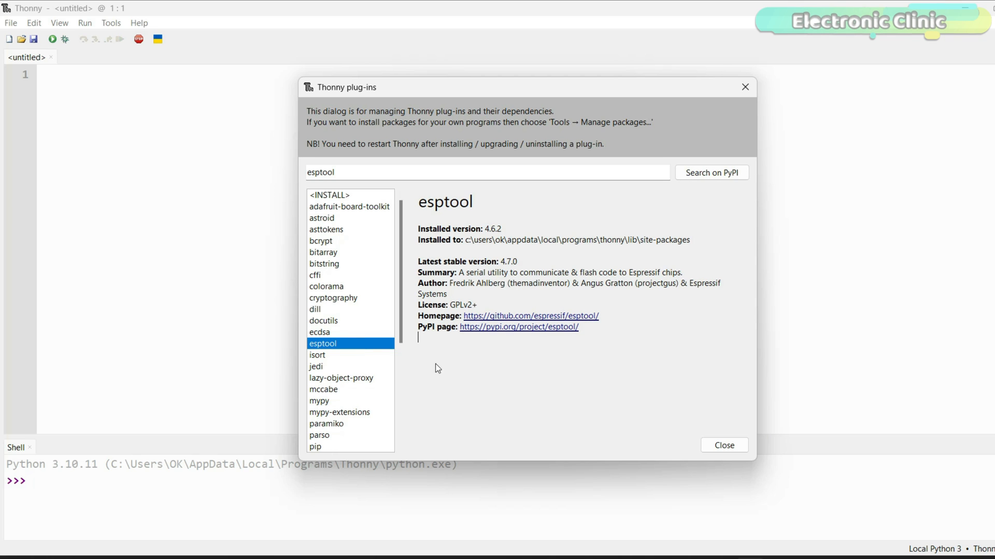
{"action": "mouse_move", "coordinate": [689, 415]}
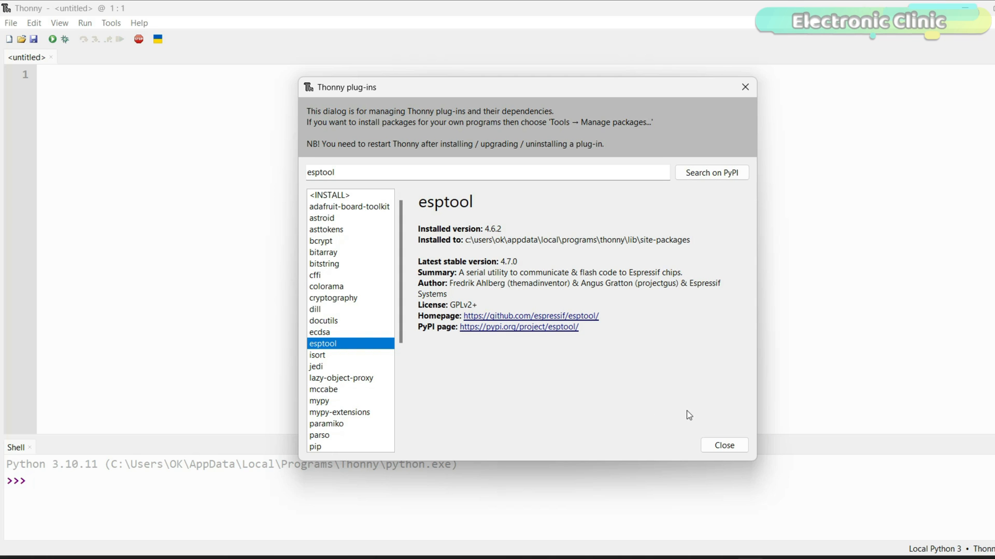
{"action": "left_click", "coordinate": [723, 445]}
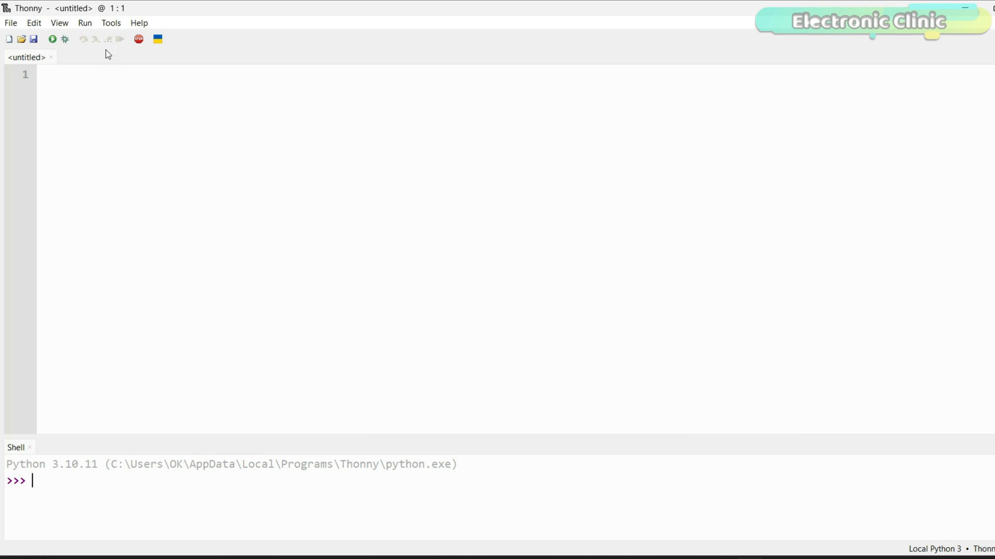
Step: Set the interpreter to MicroPython (ESP32) on the CP2104 USB to UART Bridge @ COM6
{"action": "left_click", "coordinate": [84, 22]}
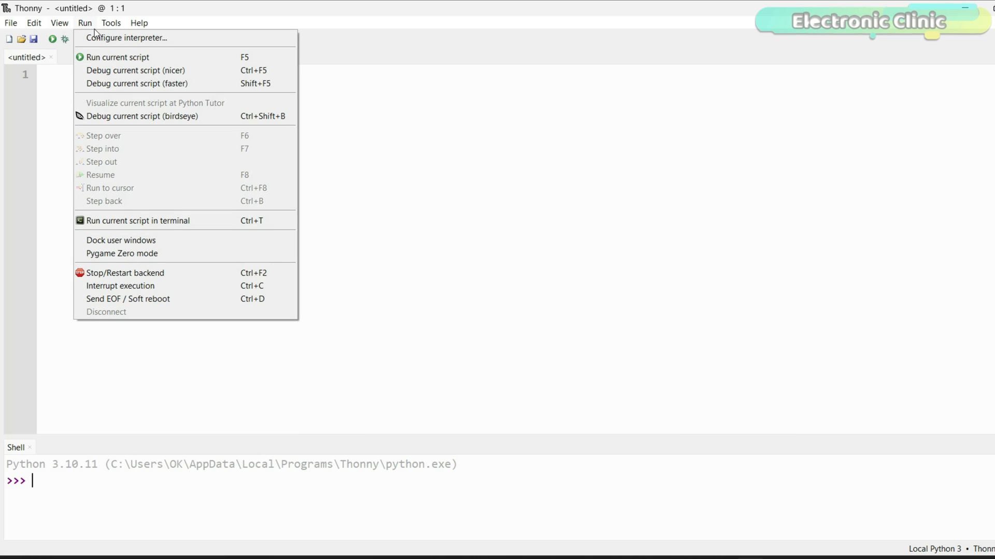
{"action": "left_click", "coordinate": [126, 38]}
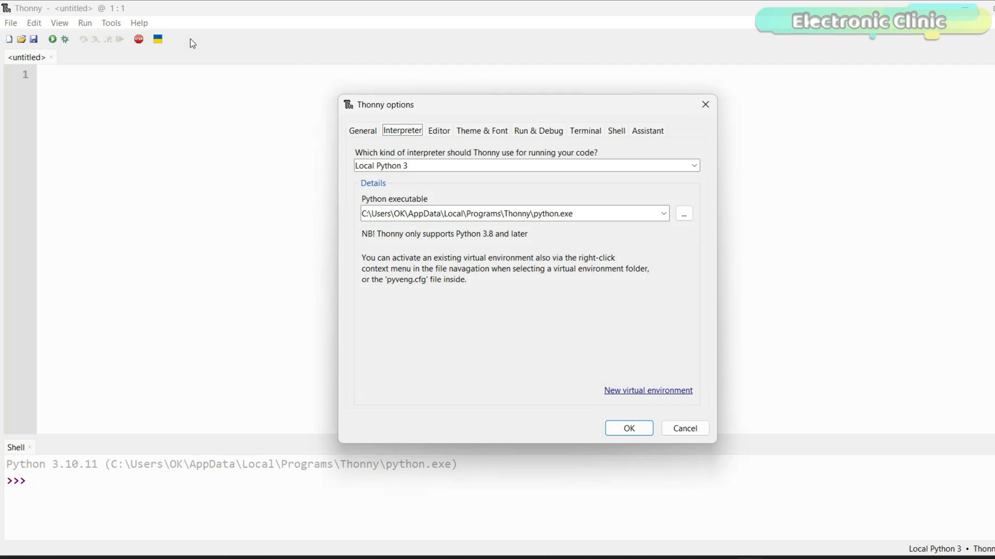
{"action": "mouse_move", "coordinate": [608, 162]}
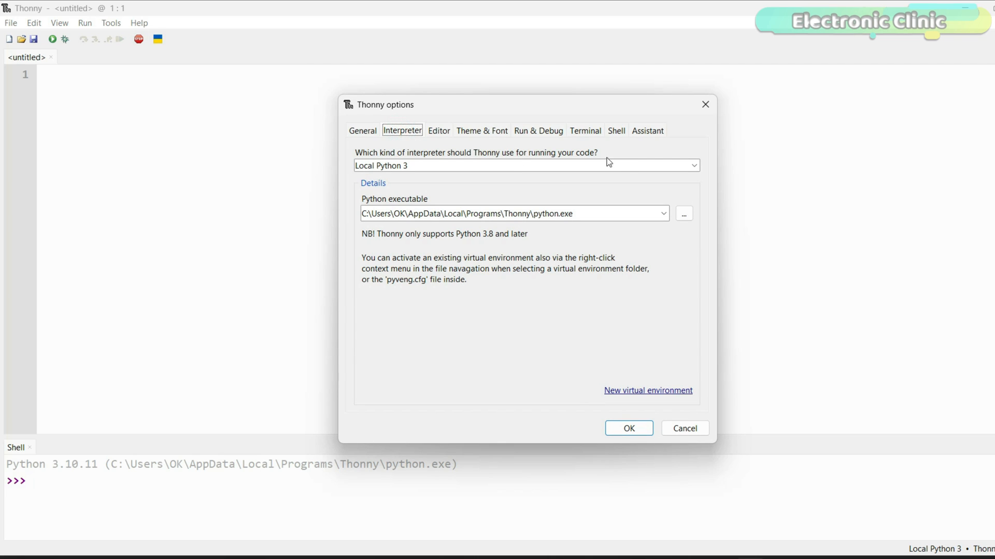
{"action": "mouse_move", "coordinate": [611, 155]}
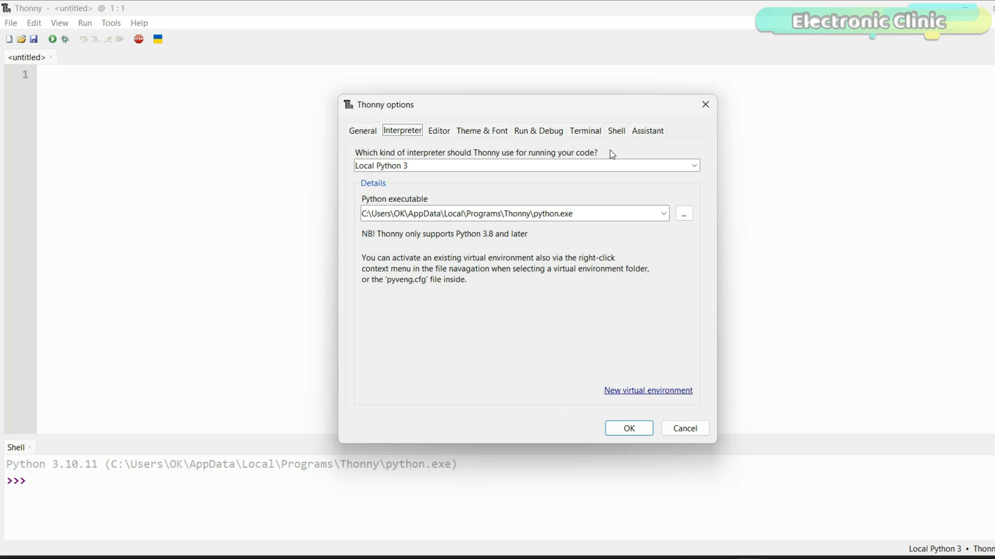
{"action": "left_click", "coordinate": [693, 166]}
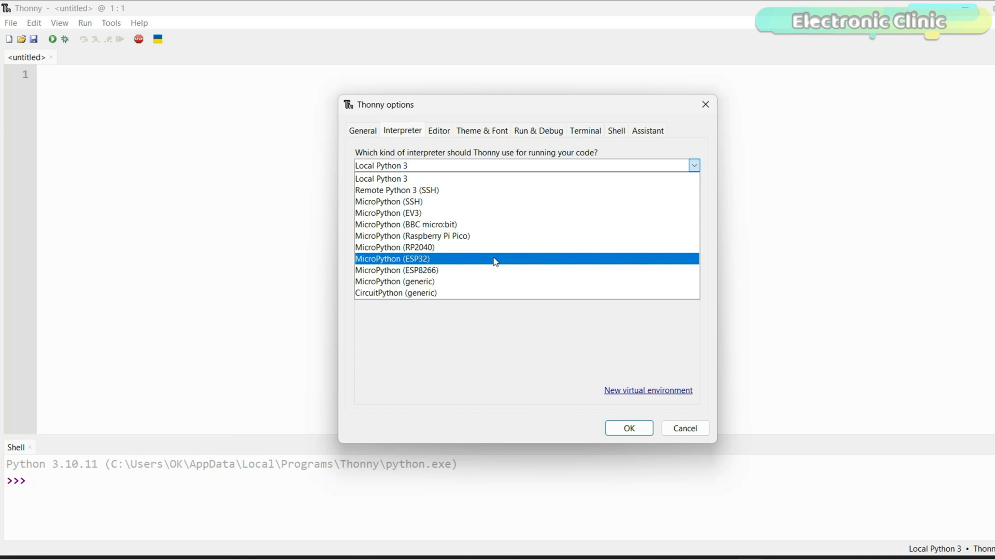
{"action": "left_click", "coordinate": [392, 259]}
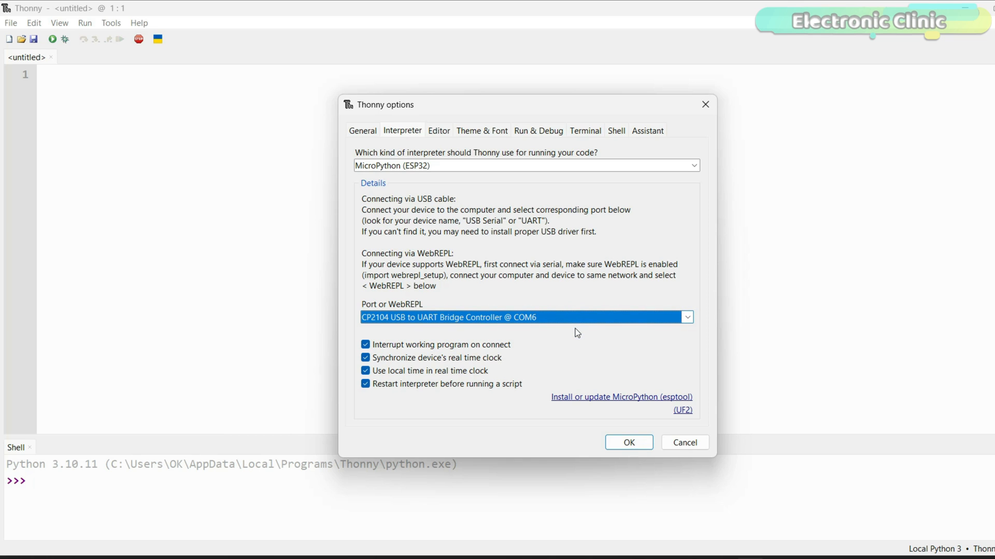
{"action": "mouse_move", "coordinate": [578, 400]}
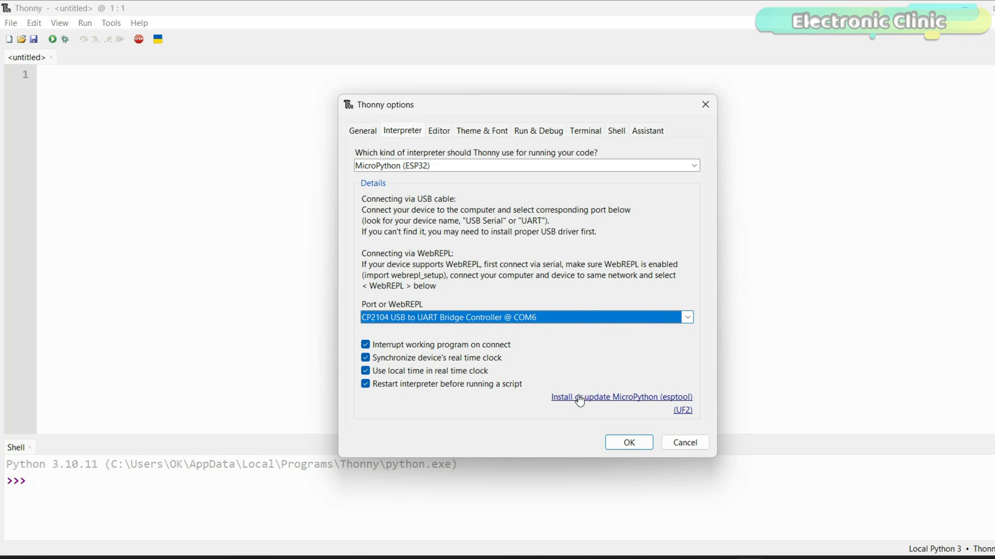
{"action": "left_click", "coordinate": [620, 396]}
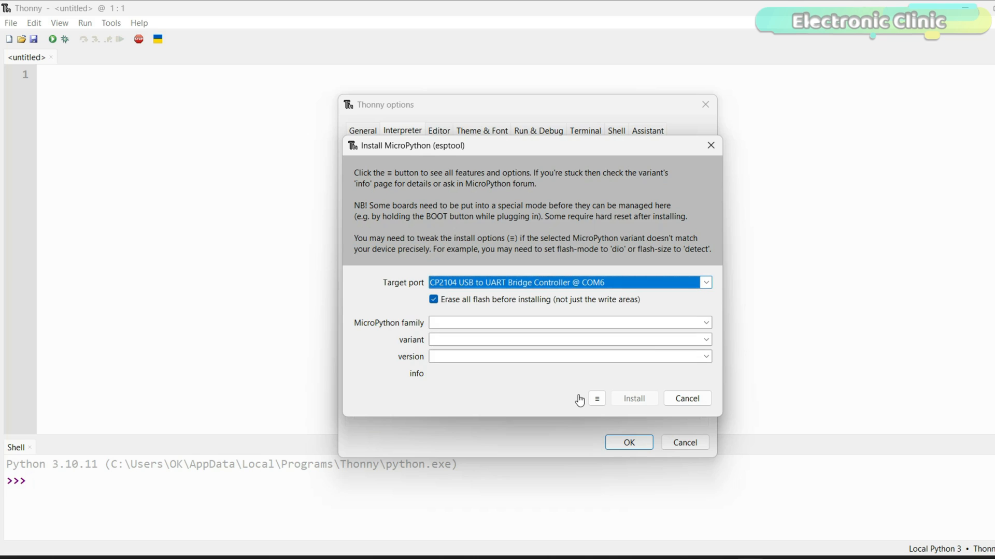
Step: Choose ESP32 family, Espressif ESP32 / WROOM variant, and select a local MicroPython image
{"action": "left_click", "coordinate": [705, 324]}
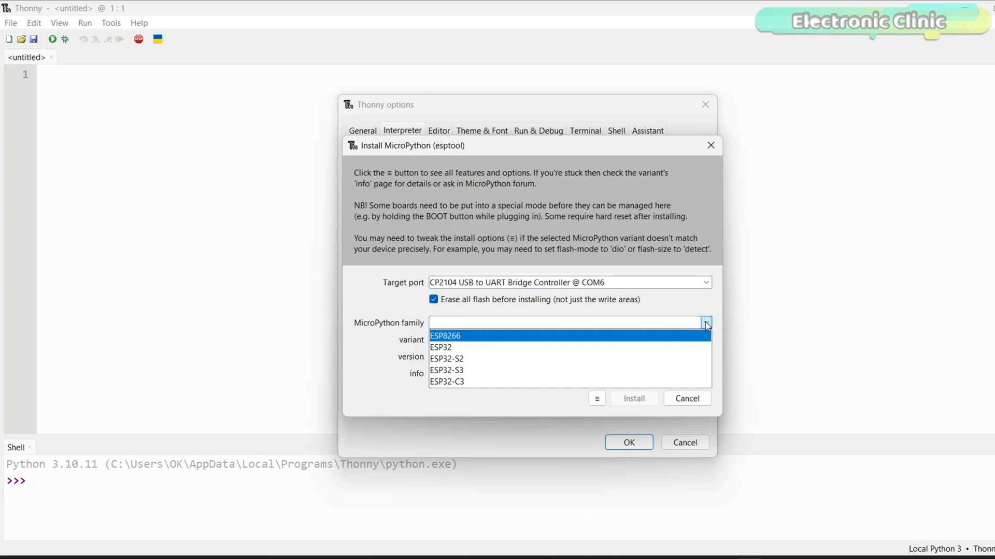
{"action": "left_click", "coordinate": [441, 347]}
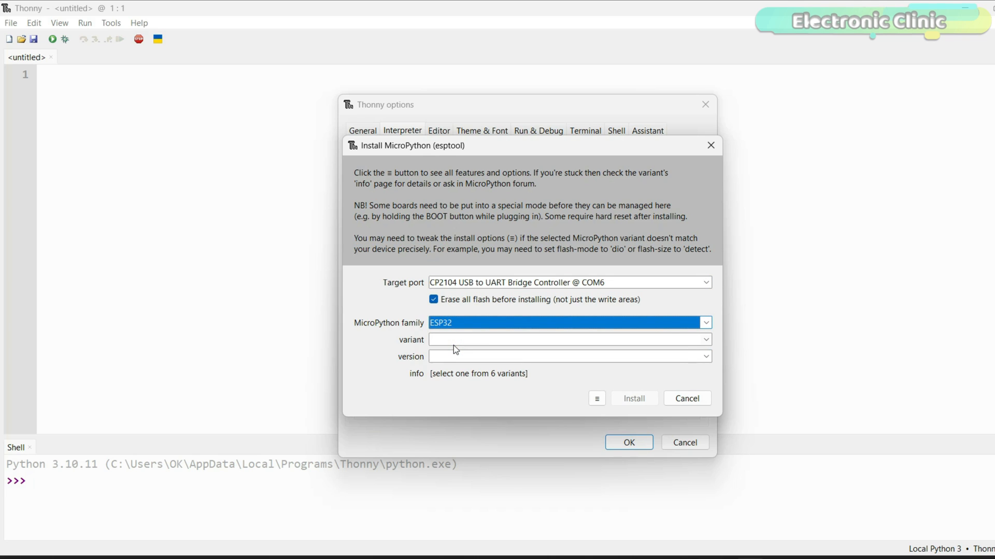
{"action": "left_click", "coordinate": [704, 339]}
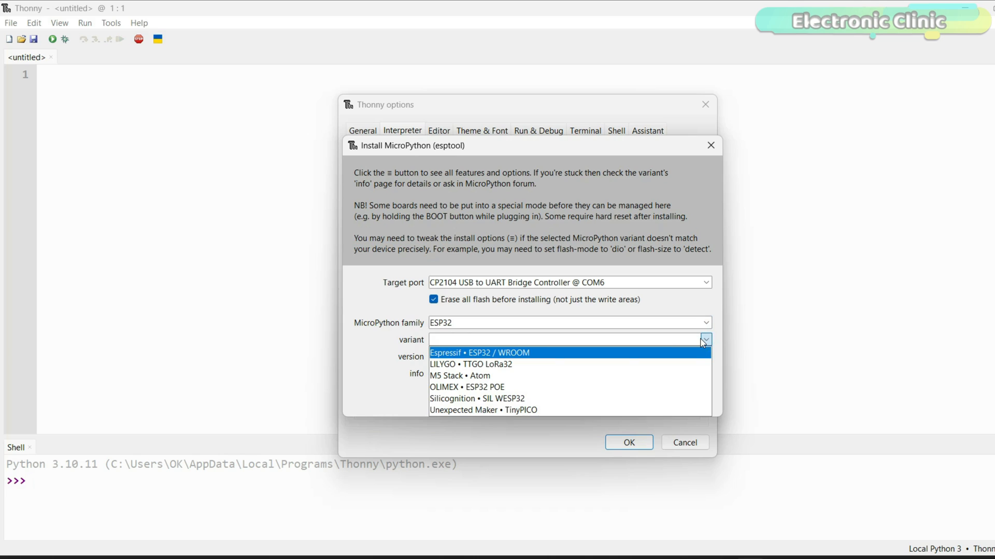
{"action": "left_click", "coordinate": [484, 353]}
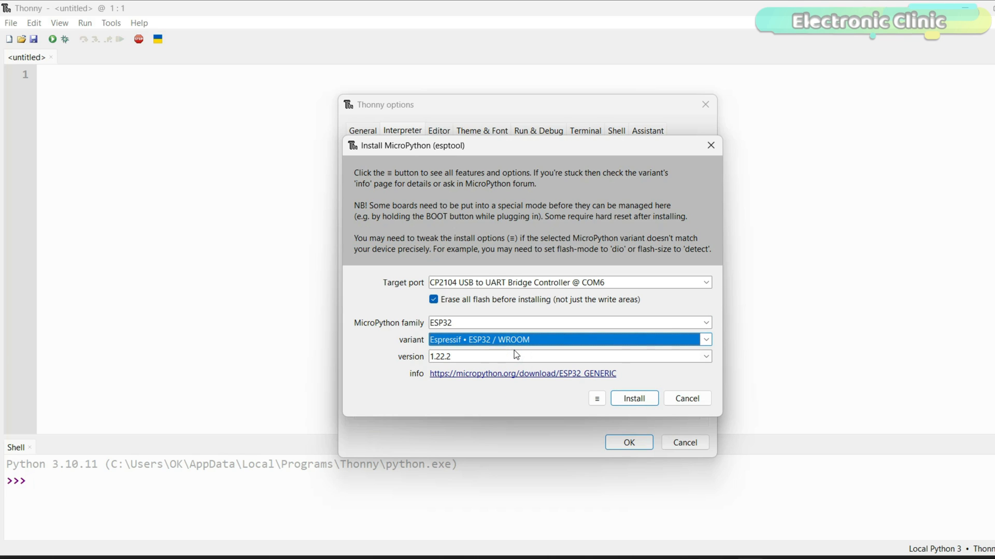
{"action": "left_click", "coordinate": [597, 397]}
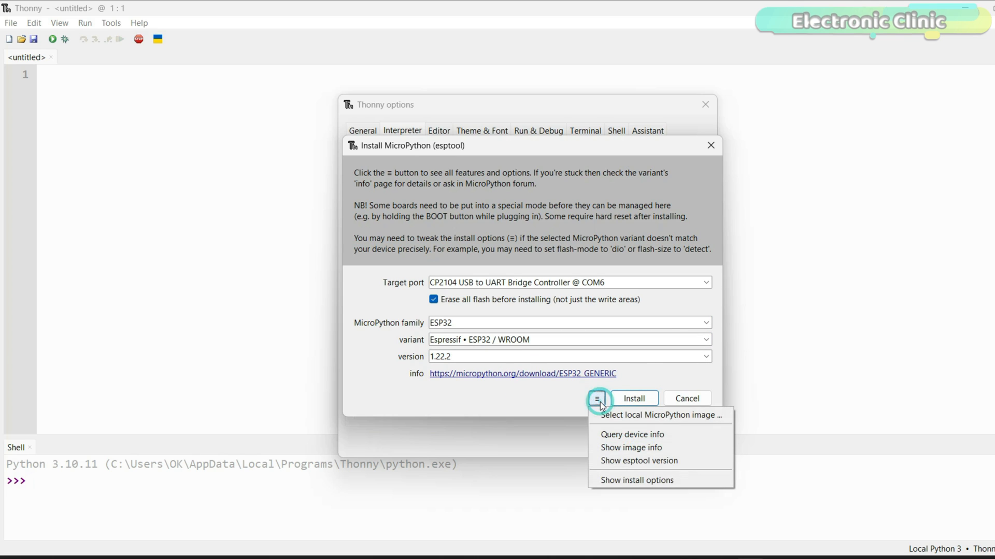
{"action": "left_click", "coordinate": [660, 414]}
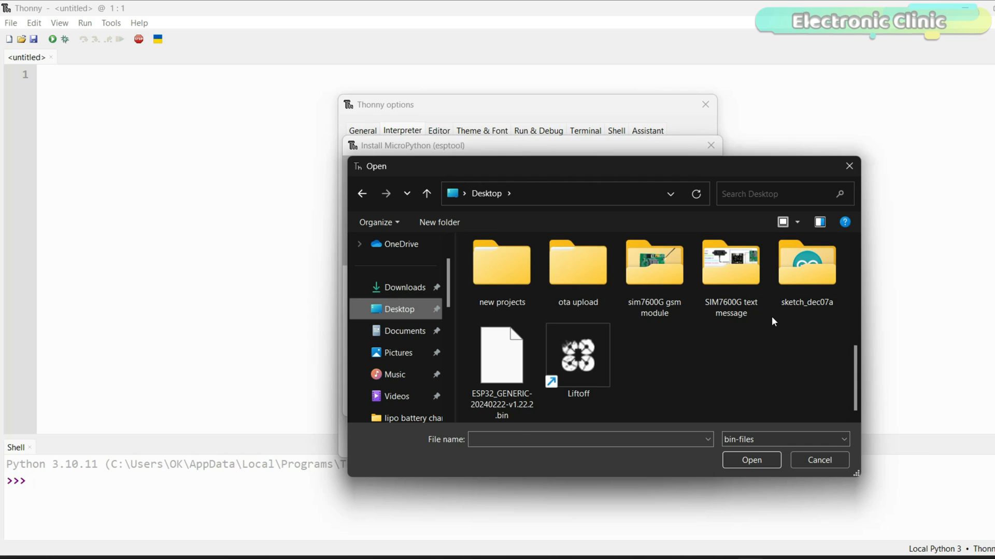
Step: Install the local ESP32_GENERIC-20240222-v1.22.2.bin firmware from the Desktop onto the board
{"action": "left_click", "coordinate": [501, 355]}
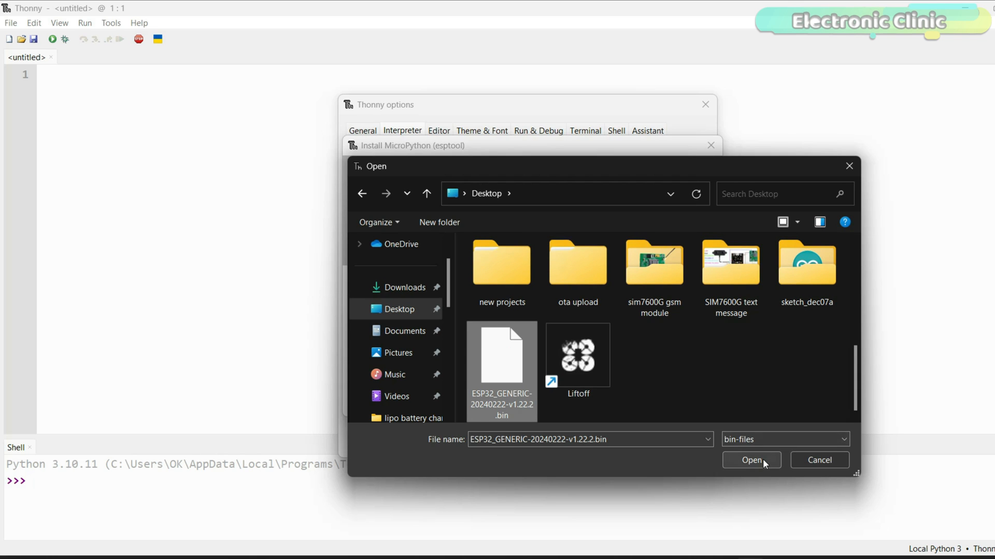
{"action": "left_click", "coordinate": [751, 460]}
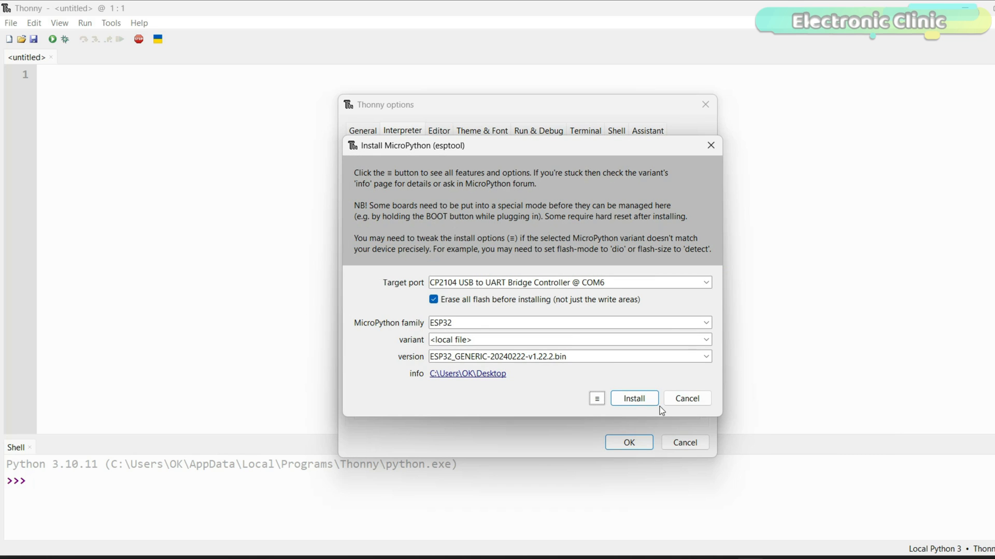
{"action": "mouse_move", "coordinate": [634, 398]}
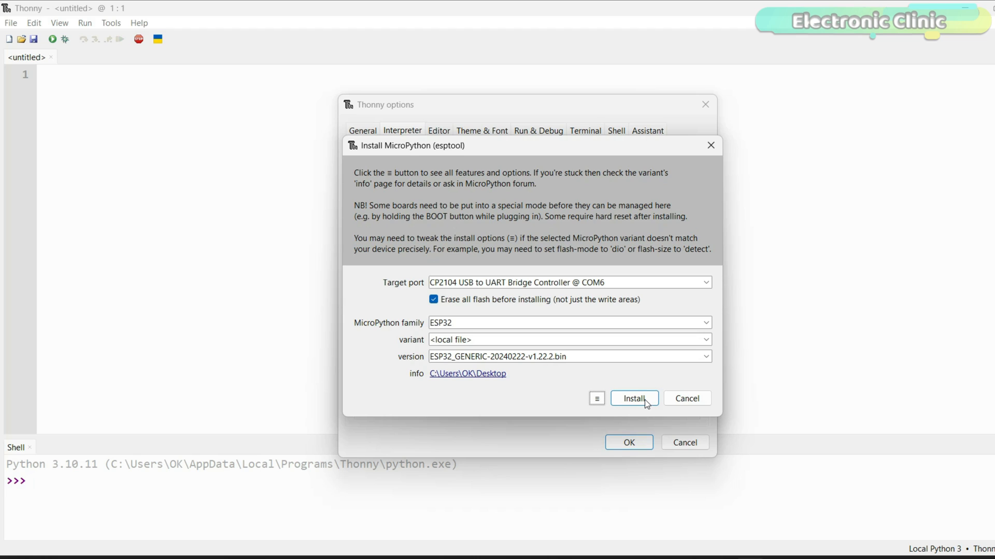
{"action": "left_click", "coordinate": [633, 398]}
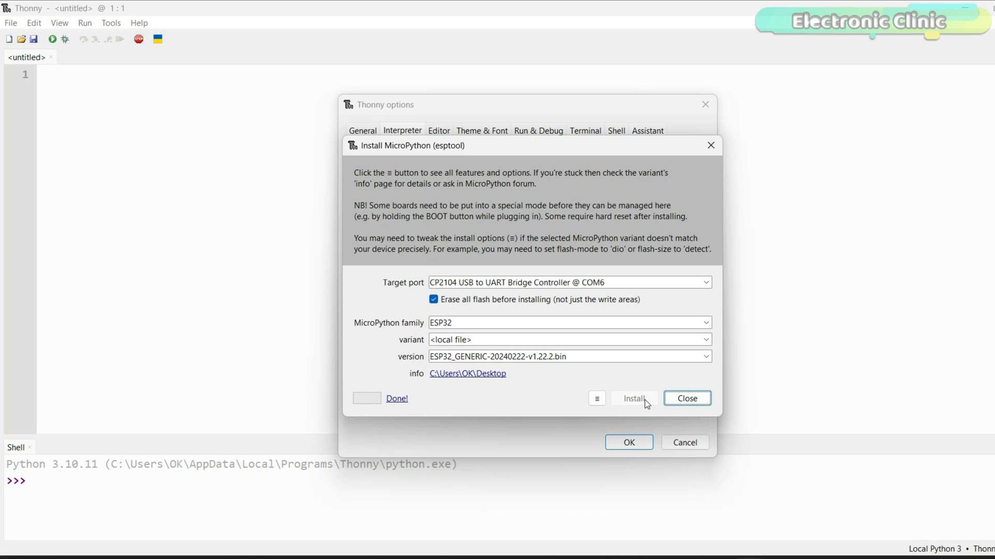
{"action": "mouse_move", "coordinate": [435, 403]}
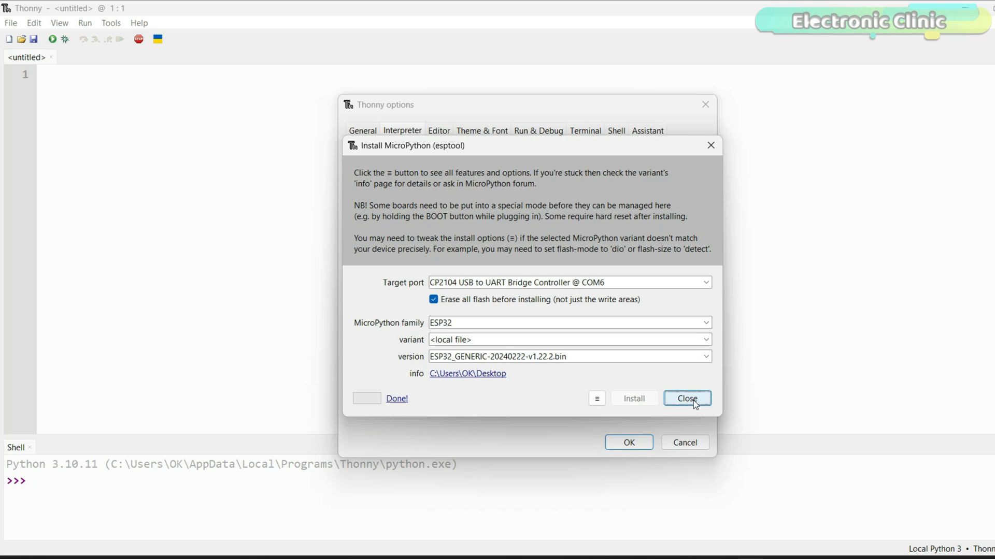
Step: Close the finished installer and confirm the interpreter options to connect the shell
{"action": "left_click", "coordinate": [687, 397]}
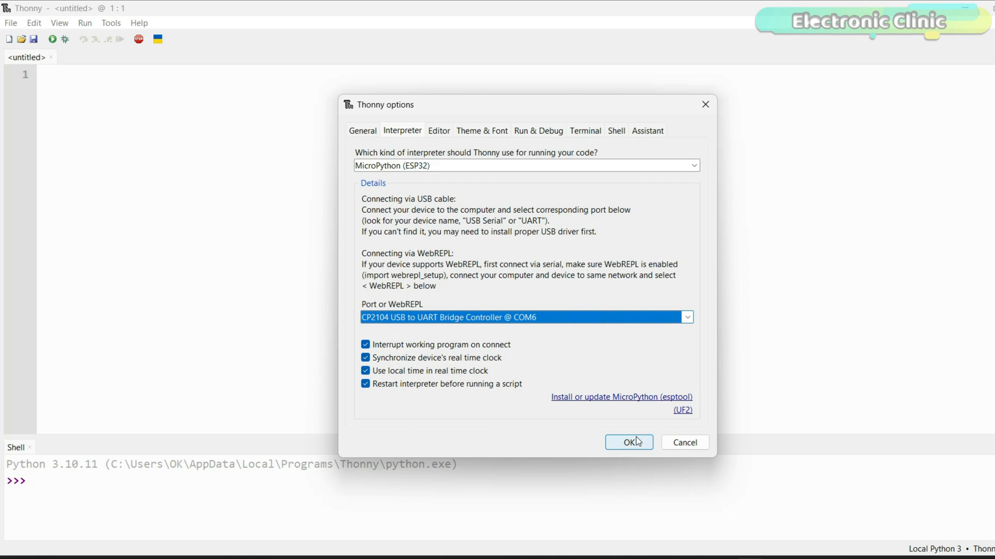
{"action": "left_click", "coordinate": [628, 442]}
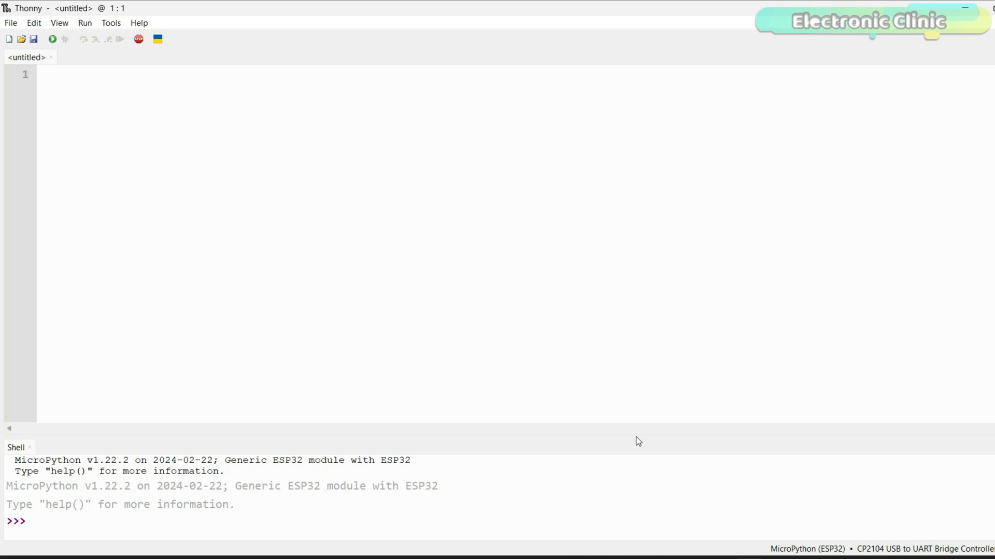
{"action": "mouse_move", "coordinate": [410, 478]}
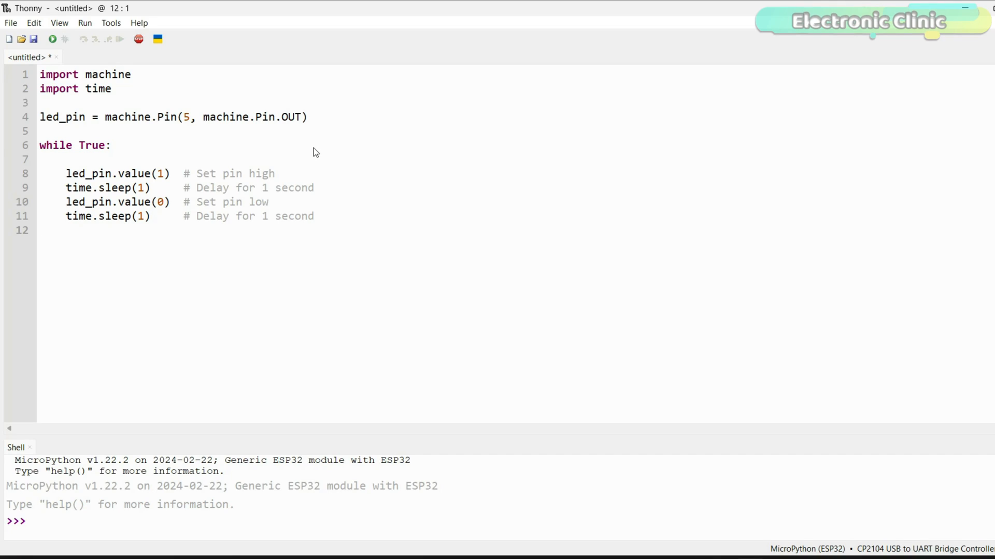
{"action": "left_click", "coordinate": [39, 230]}
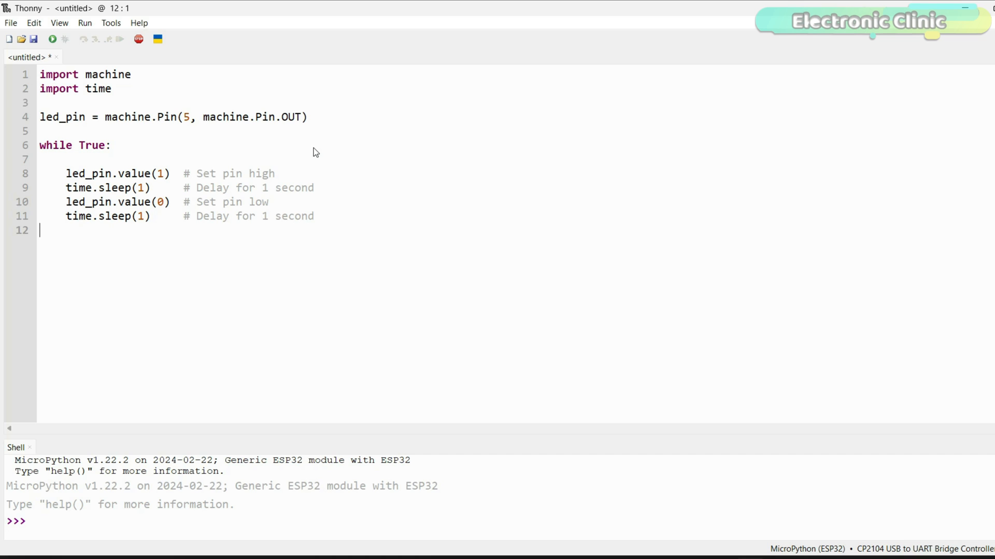
Step: Reconfirm the interpreter port as CP2104 USB to UART Bridge Controller @ COM6 and apply
{"action": "left_click", "coordinate": [84, 23]}
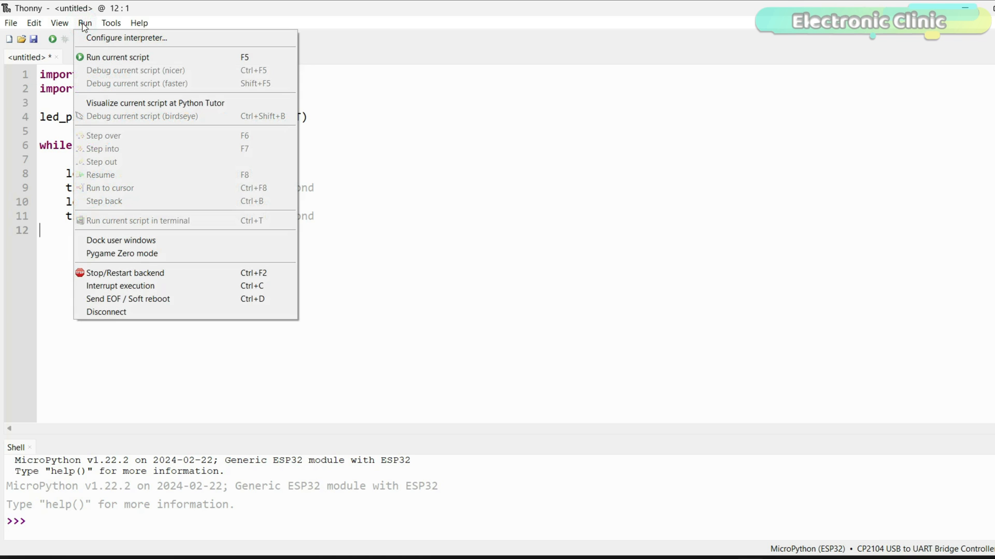
{"action": "left_click", "coordinate": [126, 37]}
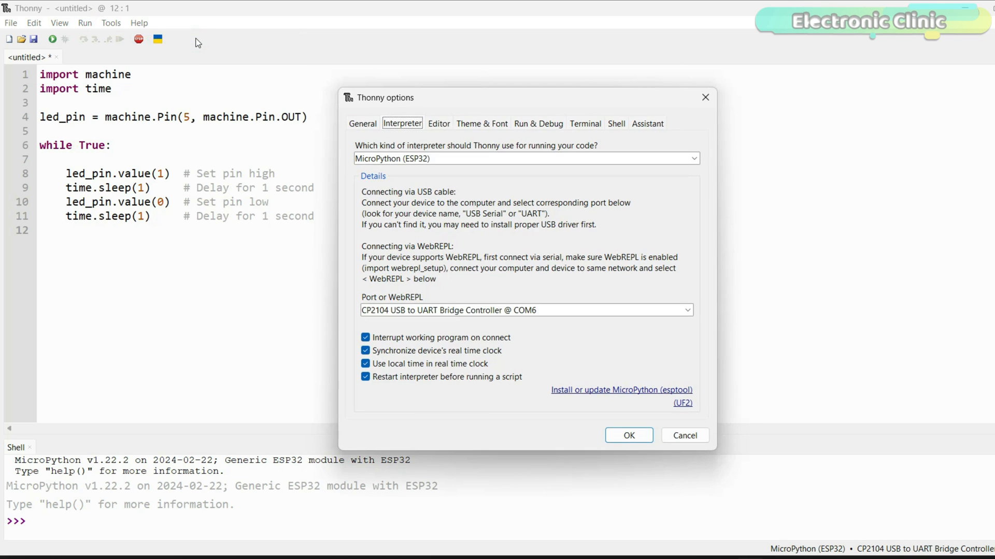
{"action": "mouse_move", "coordinate": [436, 158]}
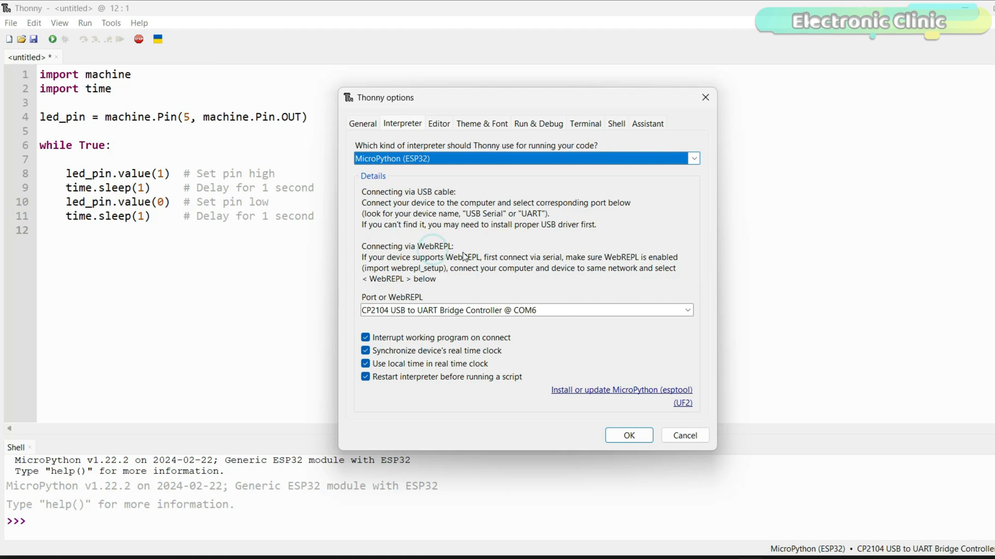
{"action": "left_click", "coordinate": [687, 310]}
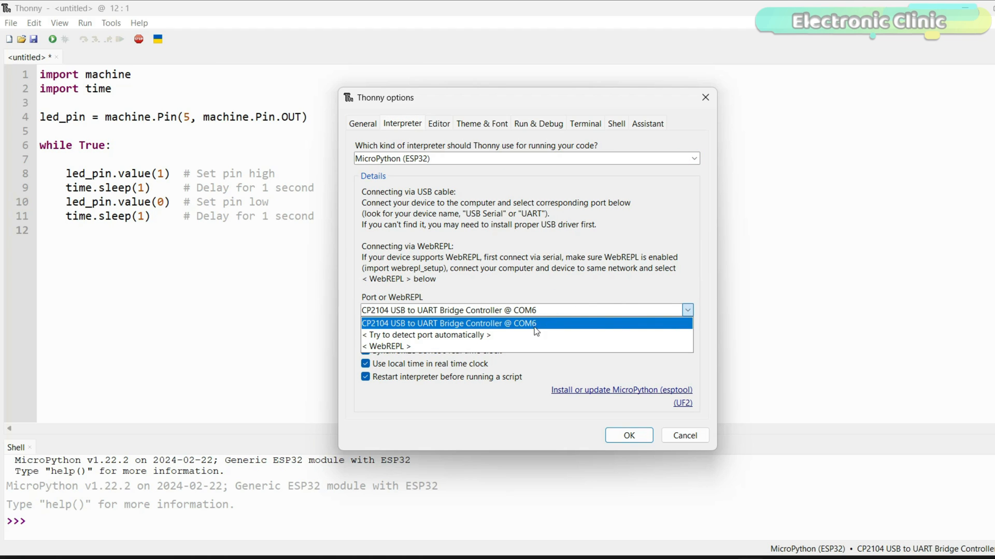
{"action": "left_click", "coordinate": [448, 323]}
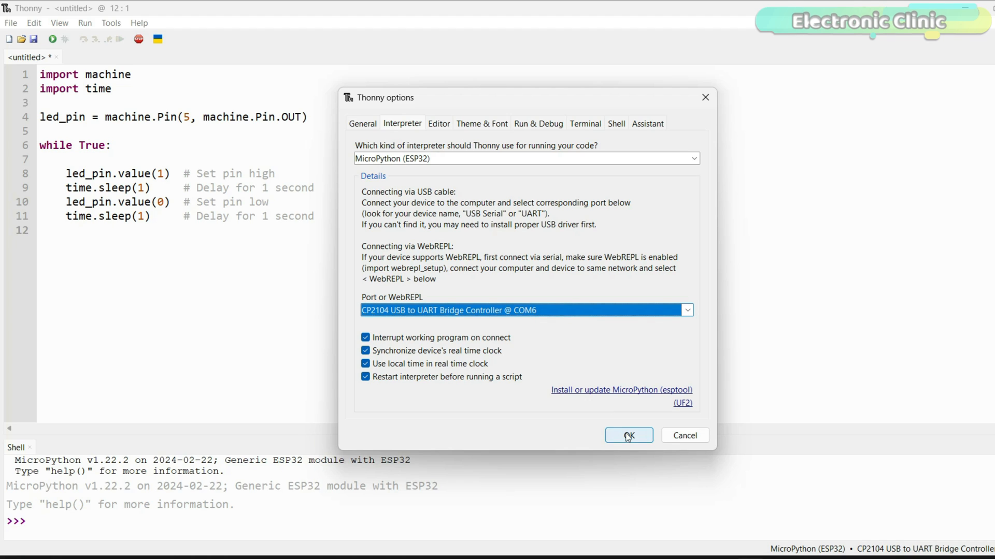
{"action": "left_click", "coordinate": [628, 436]}
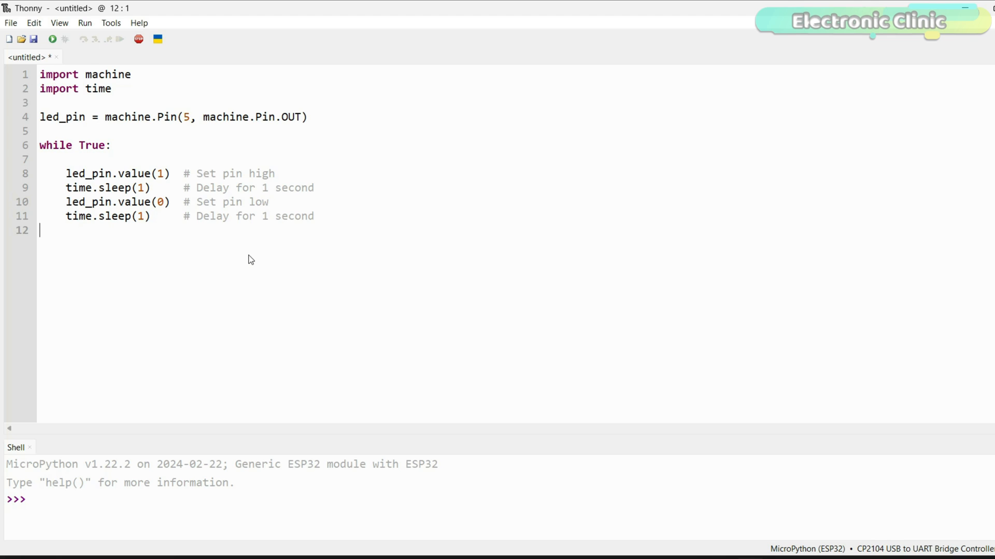
Step: Save the blink script to the MicroPython device as LedBlinking.py
{"action": "left_click", "coordinate": [33, 39]}
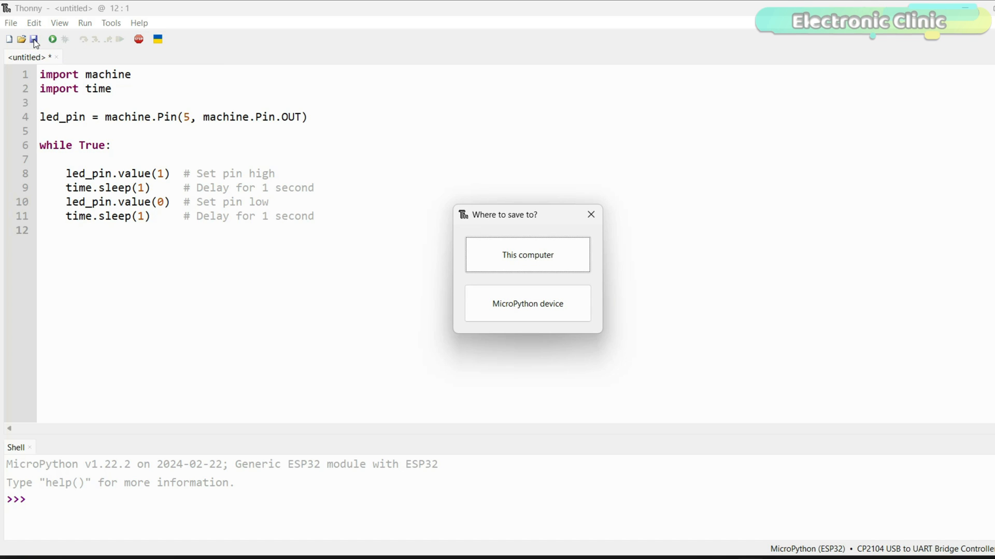
{"action": "mouse_move", "coordinate": [595, 284]}
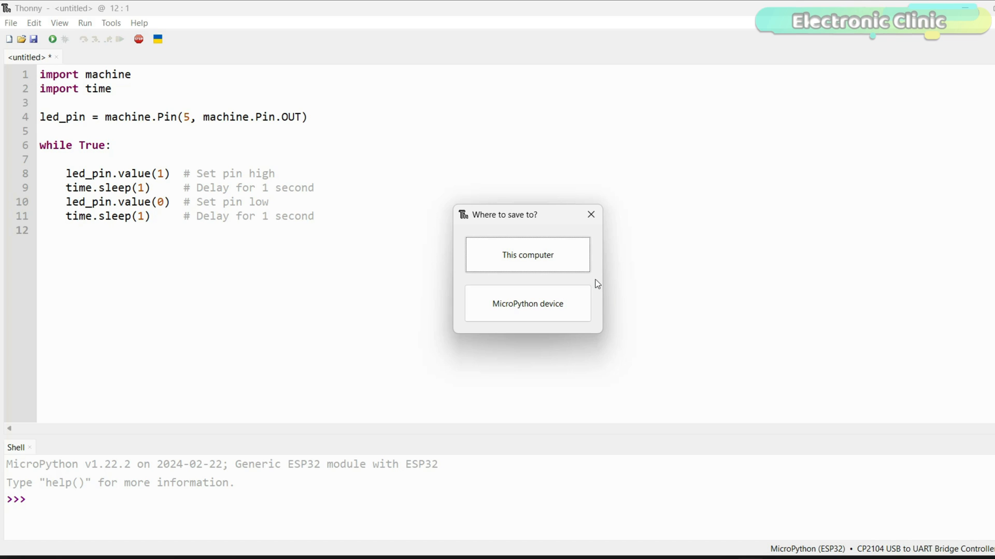
{"action": "left_click", "coordinate": [528, 303]}
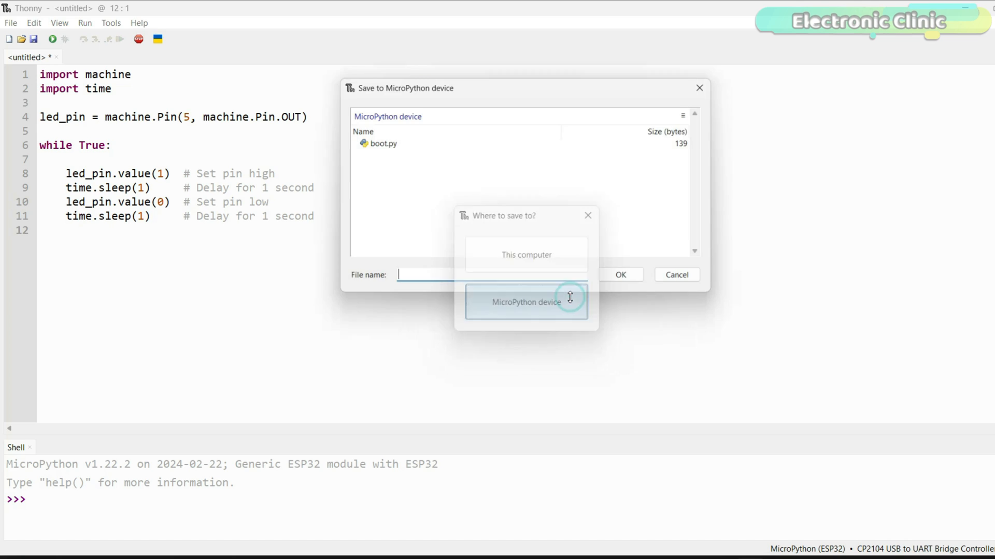
{"action": "left_click", "coordinate": [526, 302]}
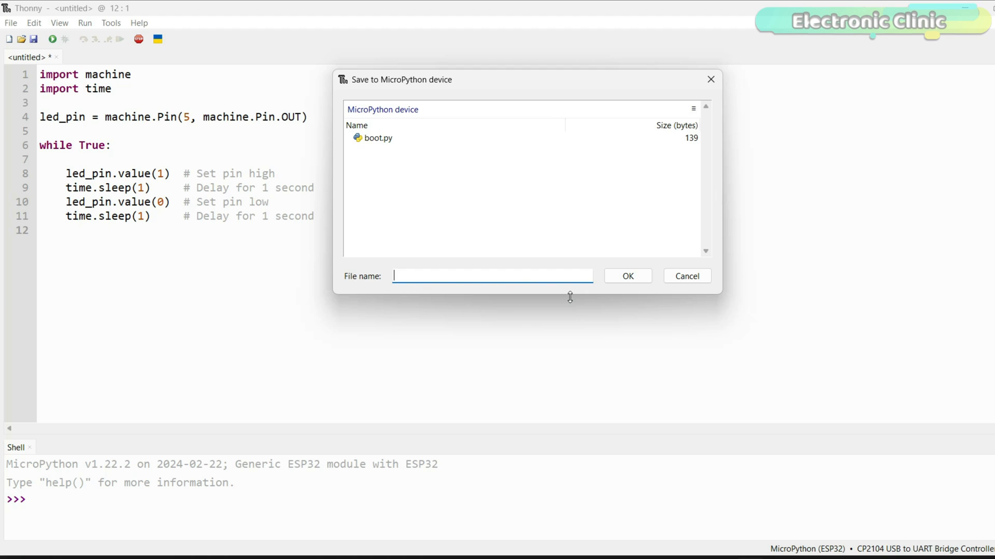
{"action": "type", "text": "Le"}
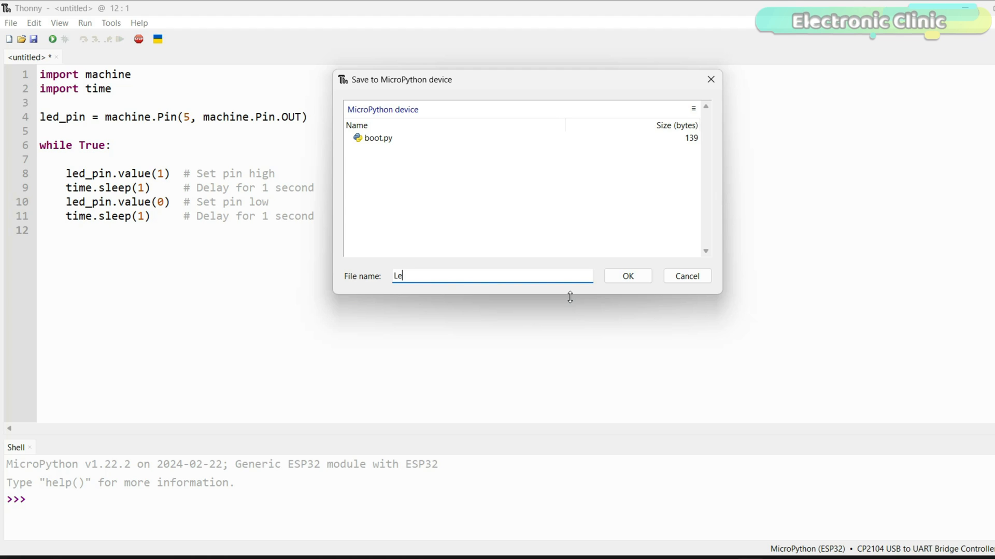
{"action": "type", "text": "dBlinking.py"}
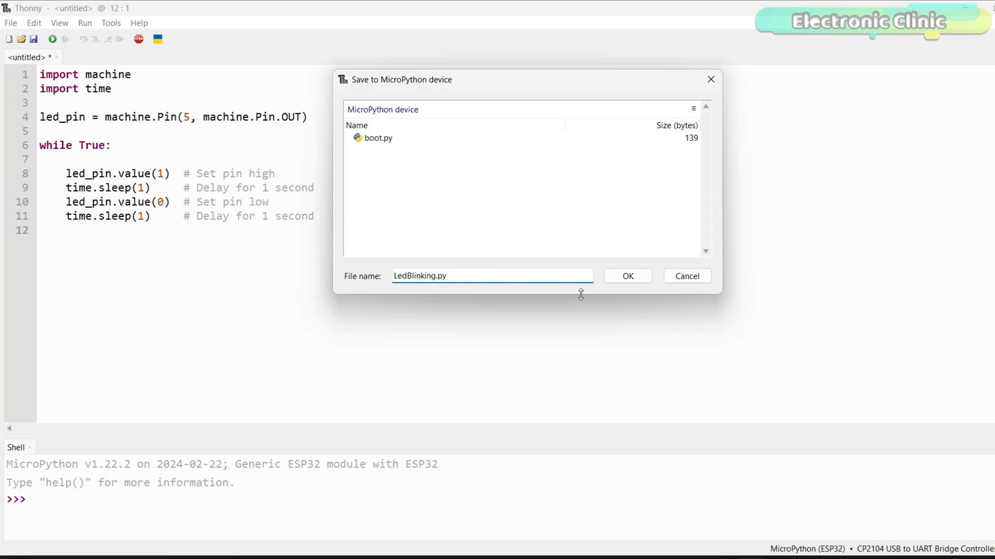
{"action": "left_click", "coordinate": [627, 276]}
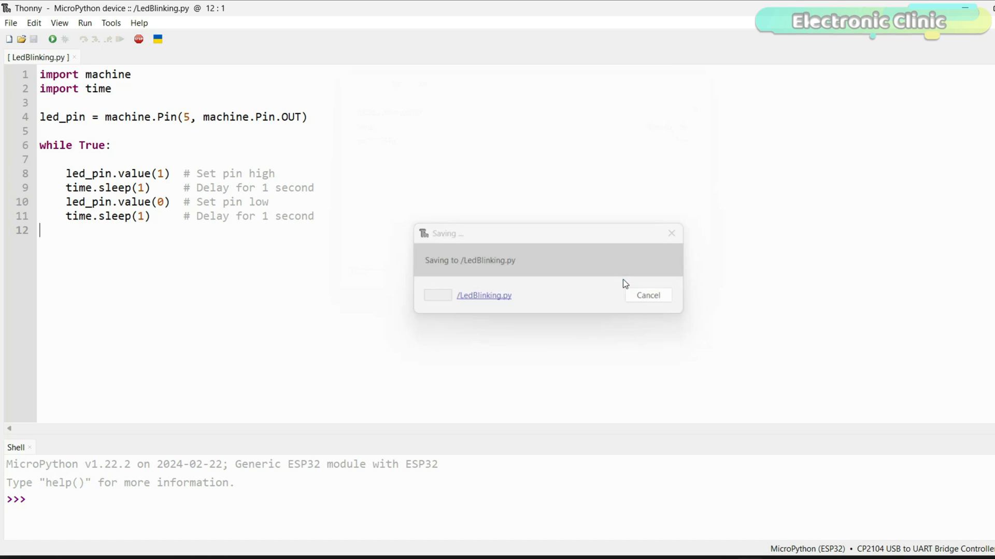
Step: Run LedBlinking.py on the ESP32 from the toolbar, triggering a soft reboot in the shell
{"action": "left_click", "coordinate": [53, 40]}
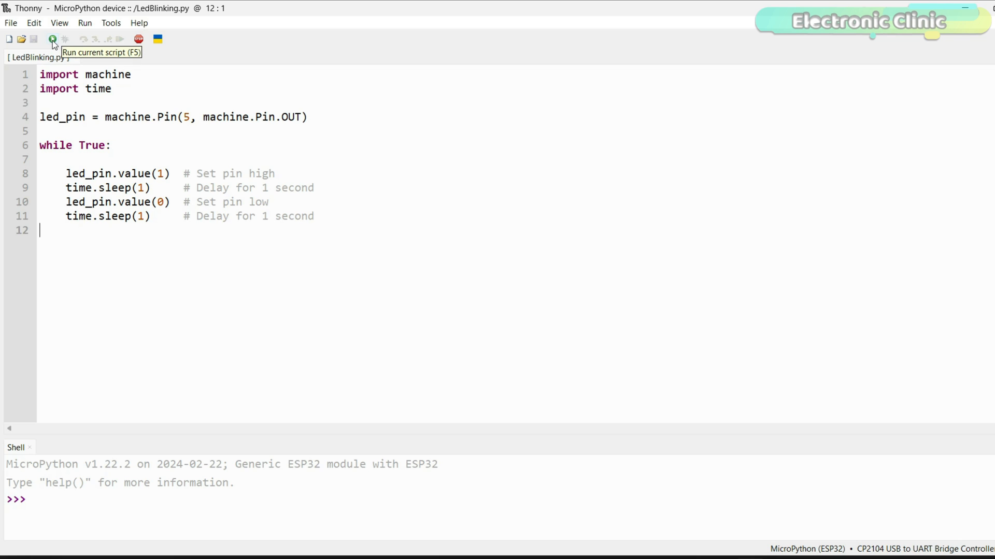
{"action": "left_click", "coordinate": [53, 39]}
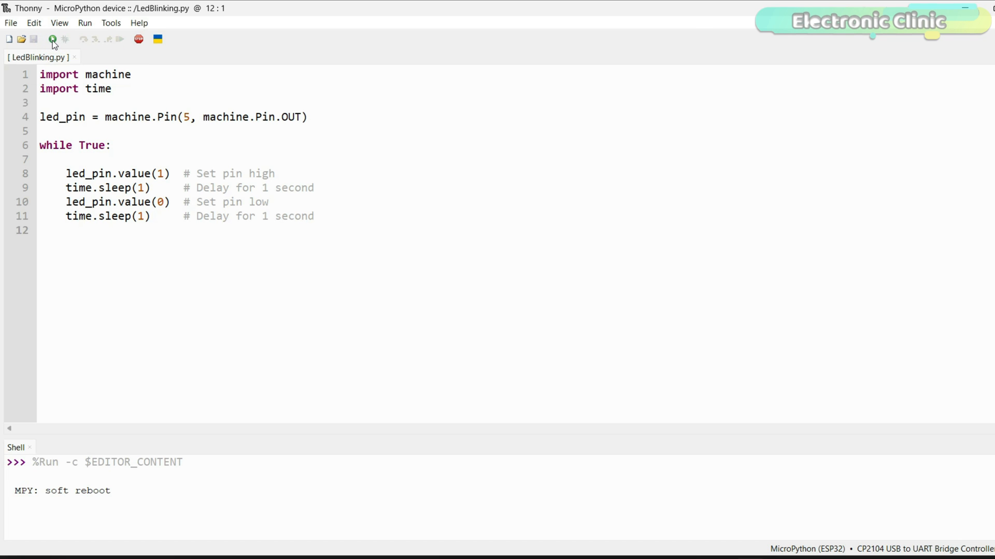